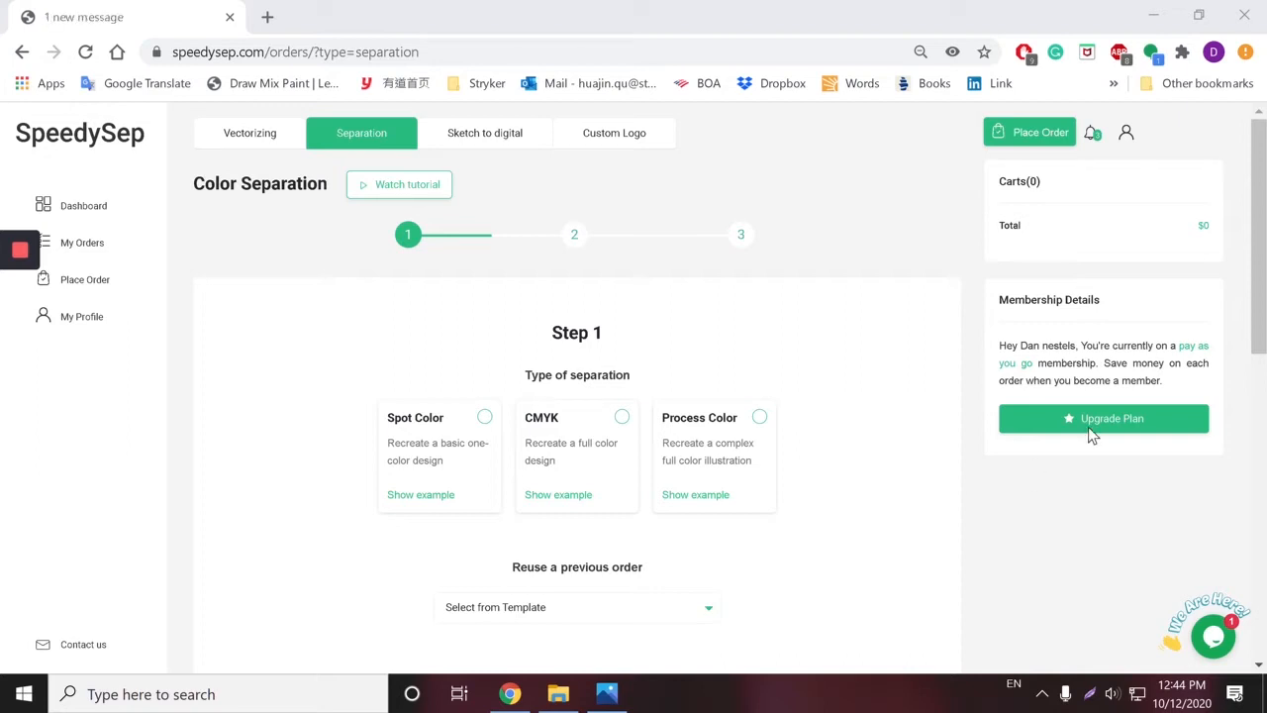
Preview the Spot Color example image in Step 1 and dismiss it
scroll("down", 3)
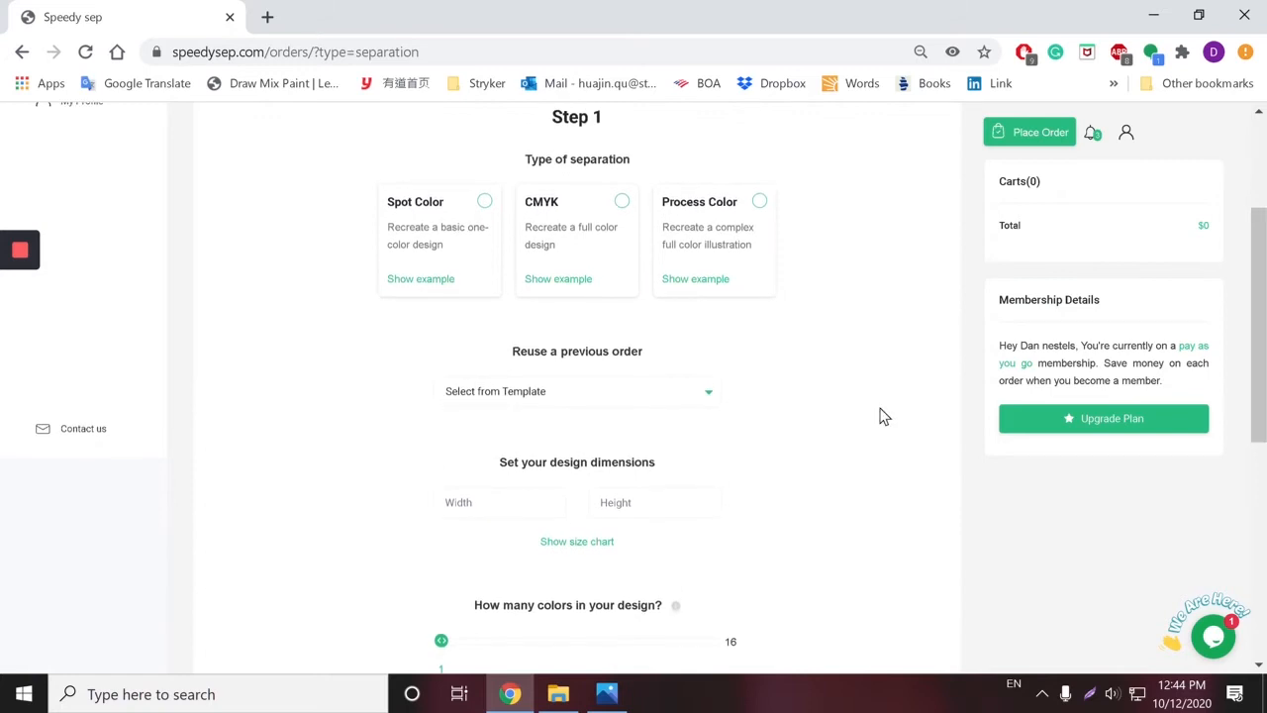
mouse_move(757, 414)
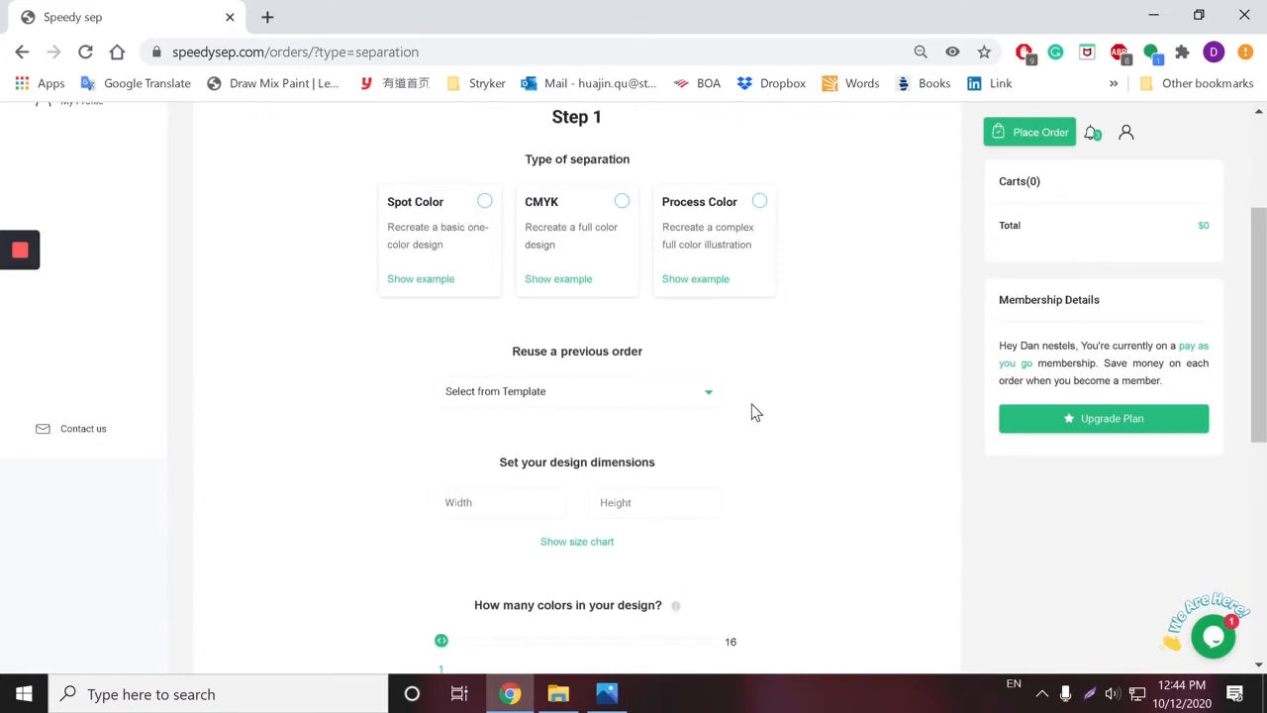
left_click(419, 277)
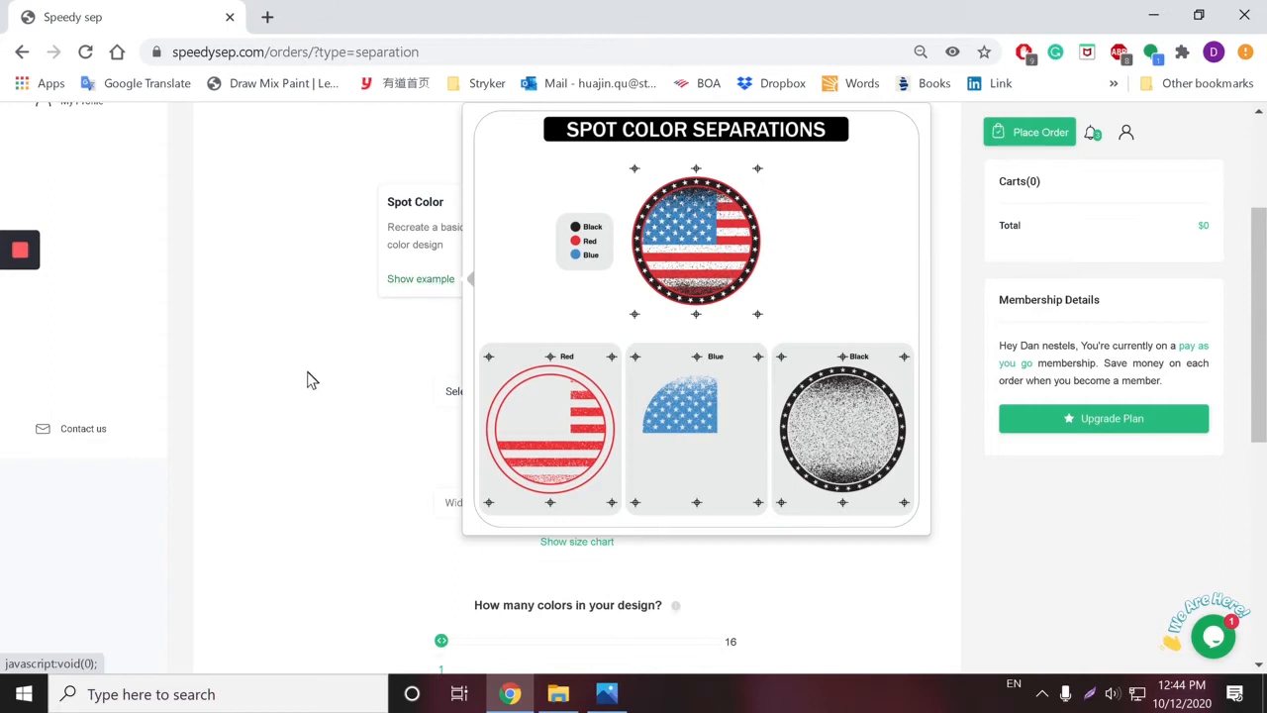
left_click(558, 278)
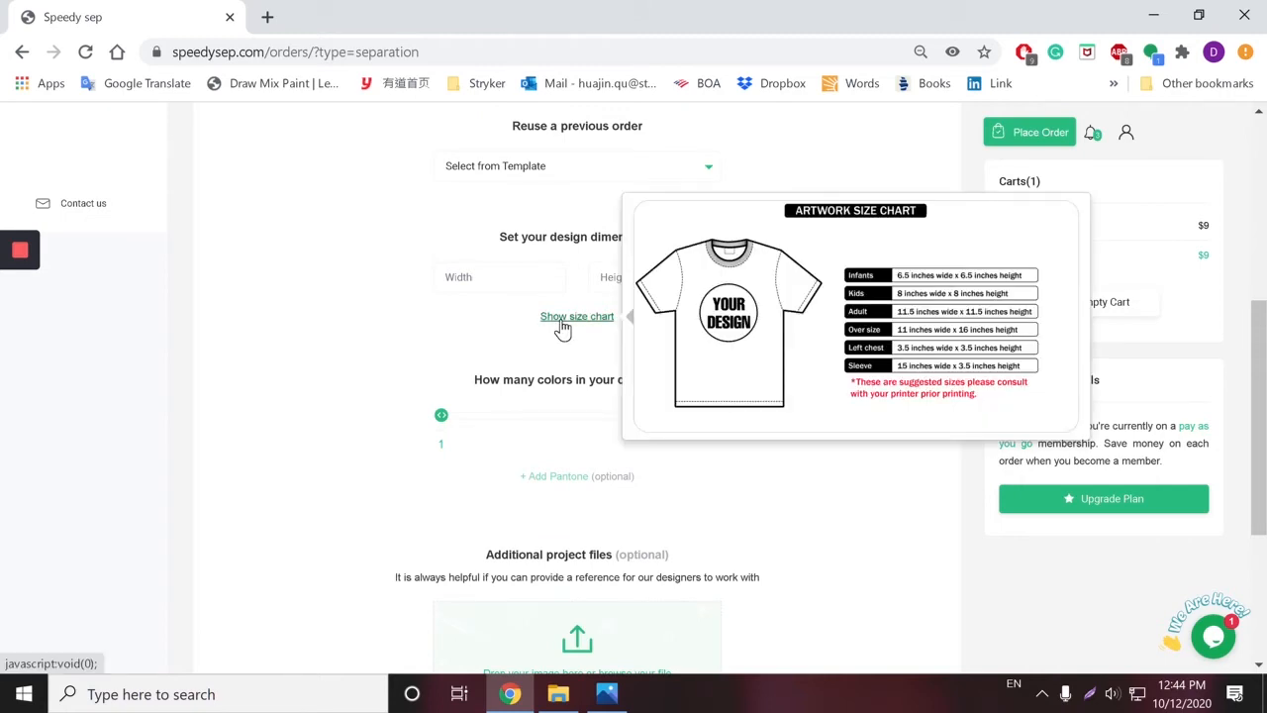
Dismiss the artwork size chart and reach the Width and Height fields
left_click(495, 277)
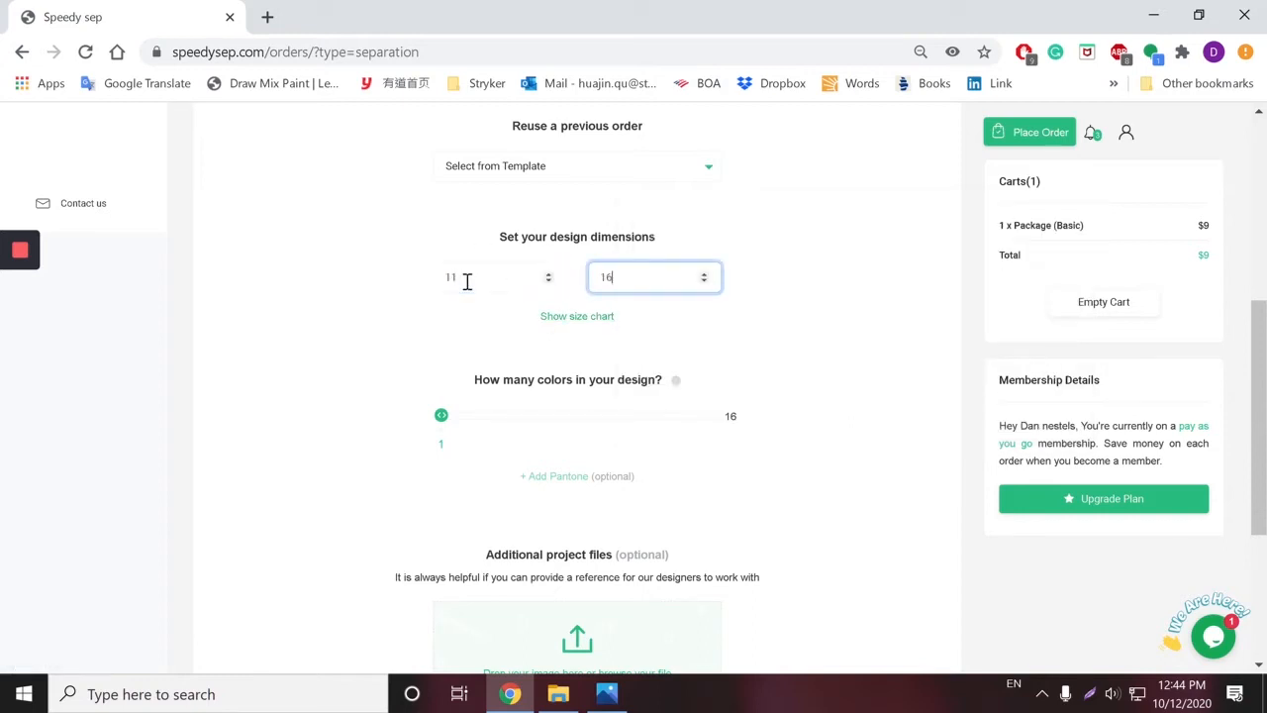
scroll("down", 3)
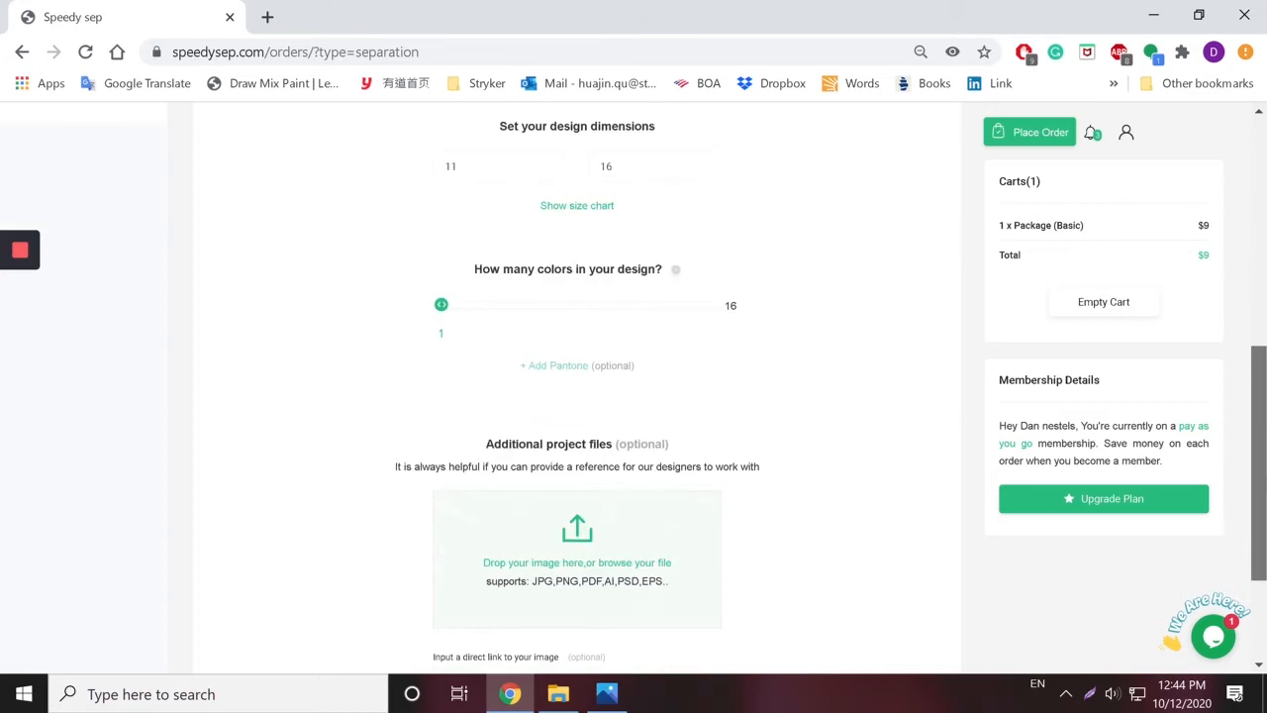
Raise the number of colors slider to 8
scroll("down", 3)
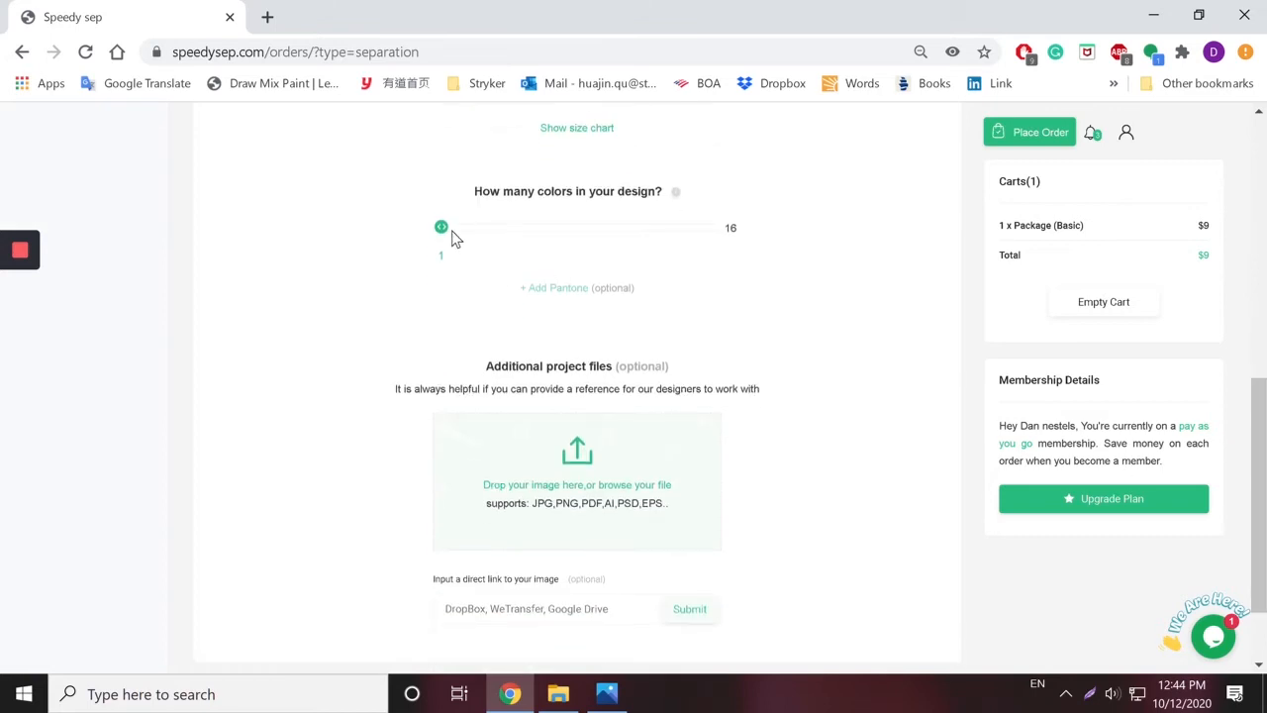
left_click_drag(440, 225, 550, 226)
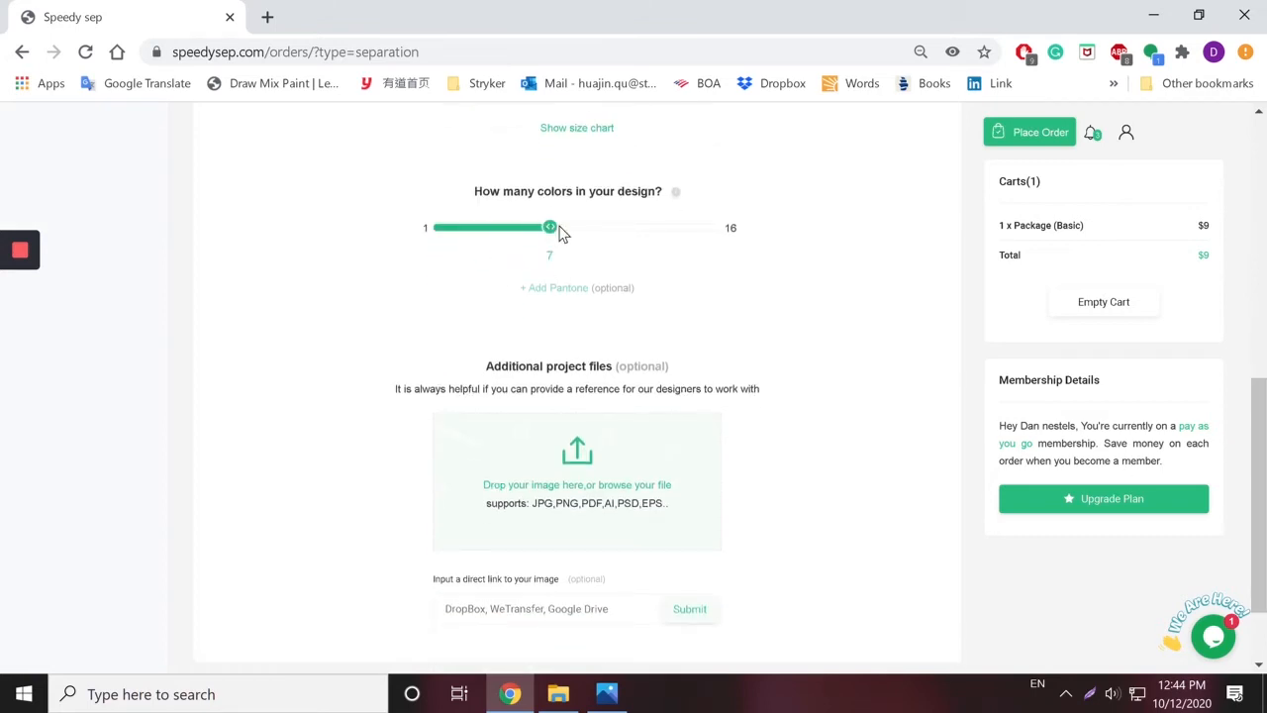
left_click_drag(551, 226, 569, 226)
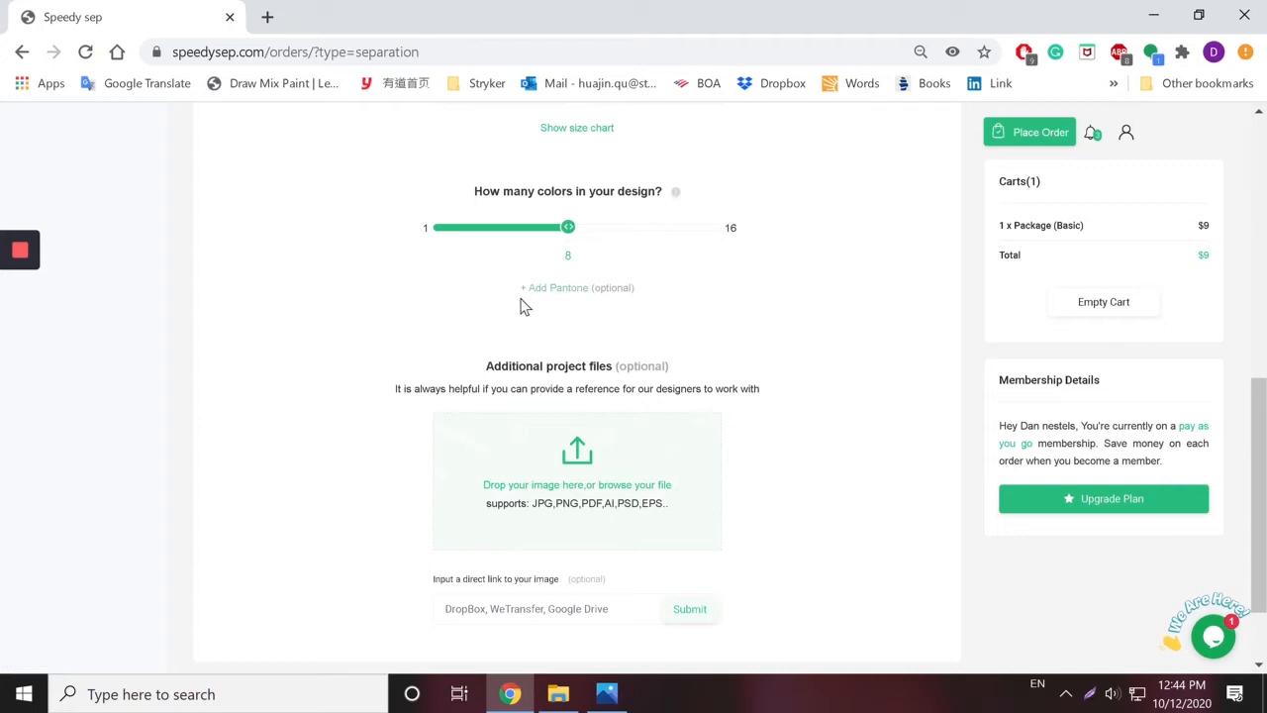
Add Pantone color entries until three Pantone fields are present
left_click(555, 287)
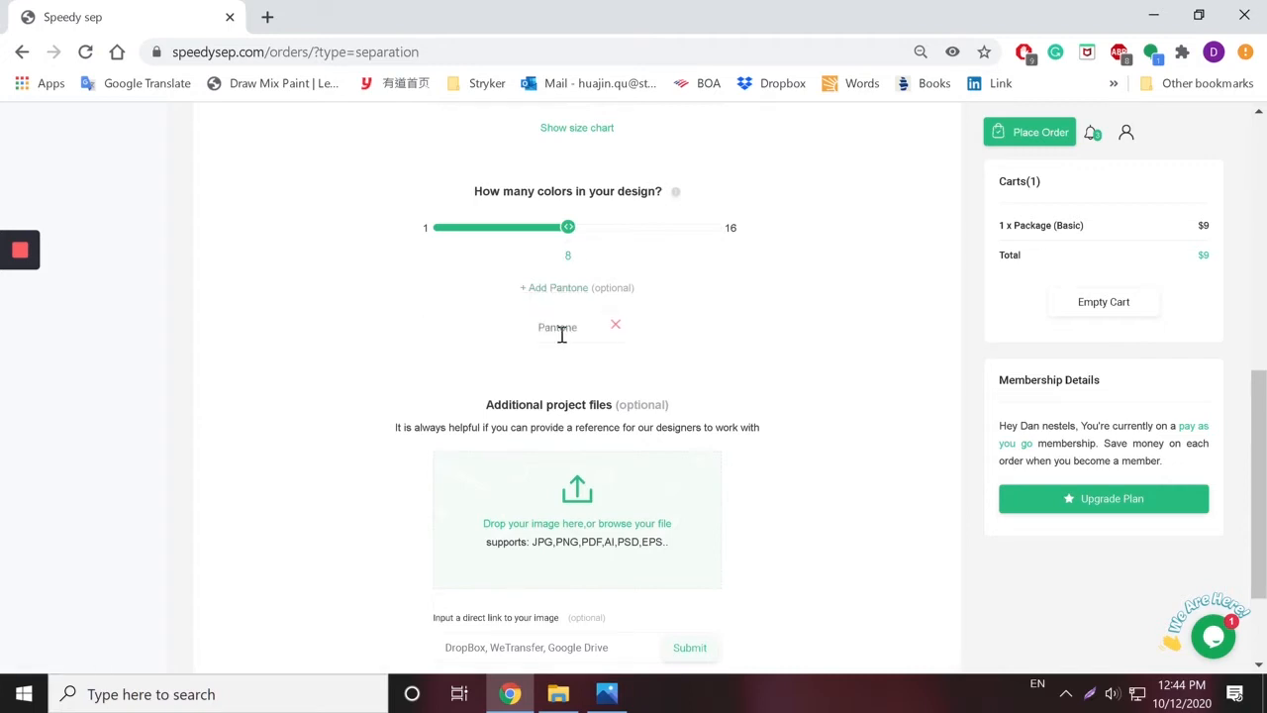
left_click(577, 327)
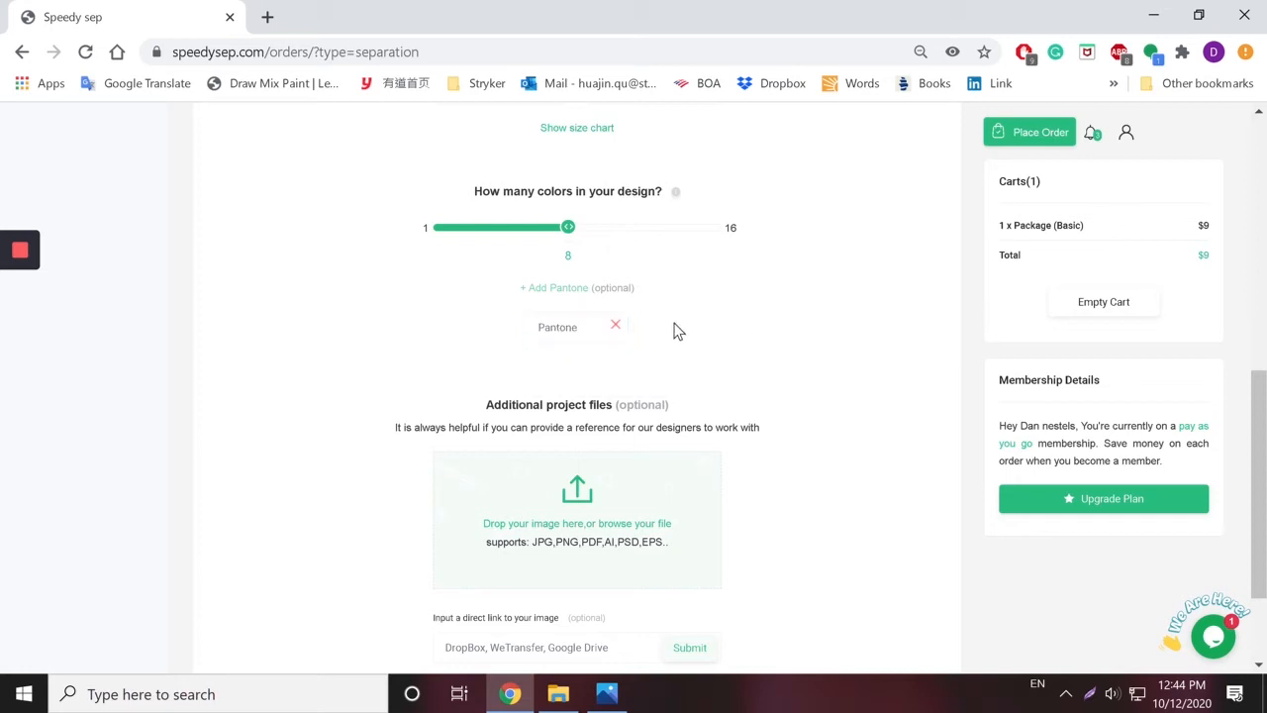
mouse_move(554, 287)
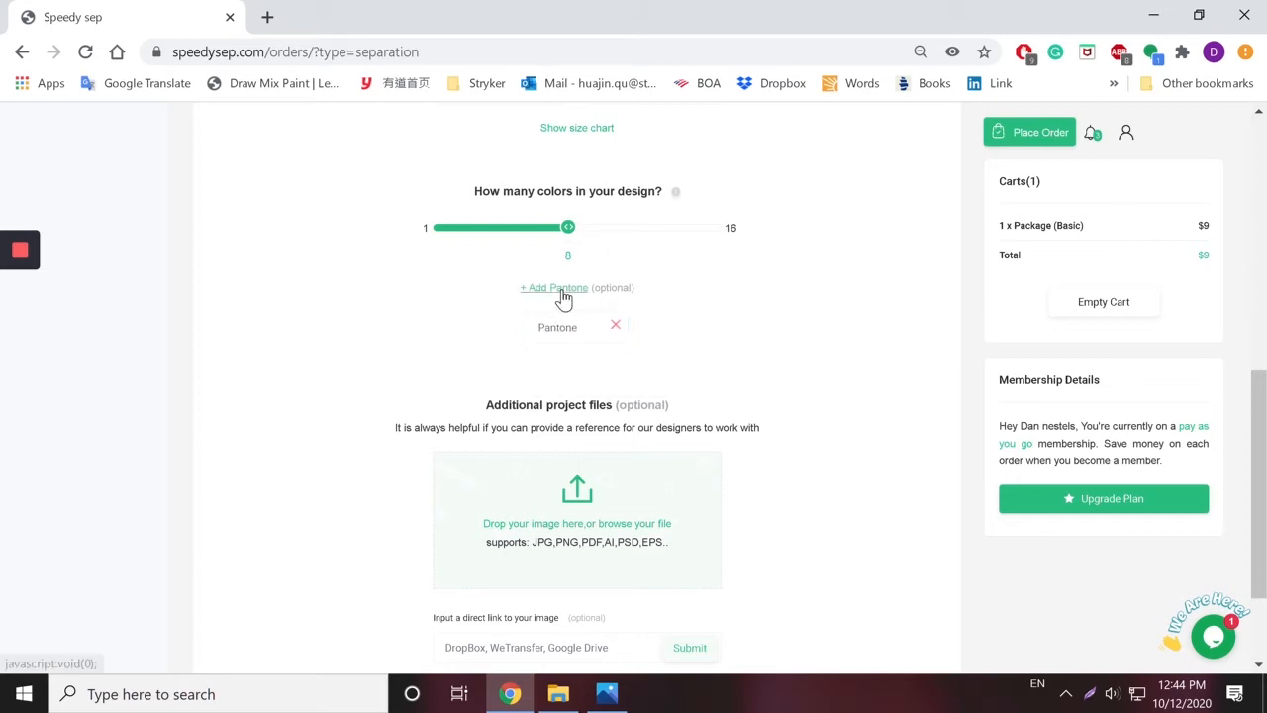
left_click(554, 288)
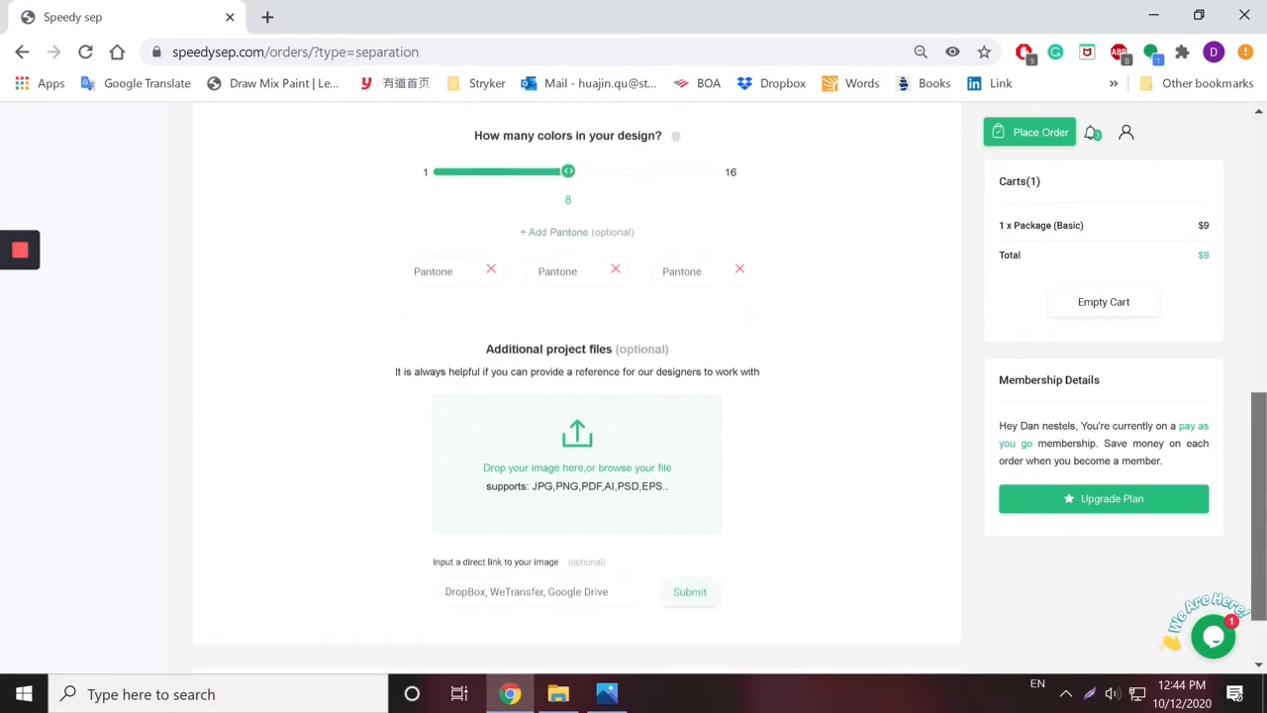
scroll("down", 3)
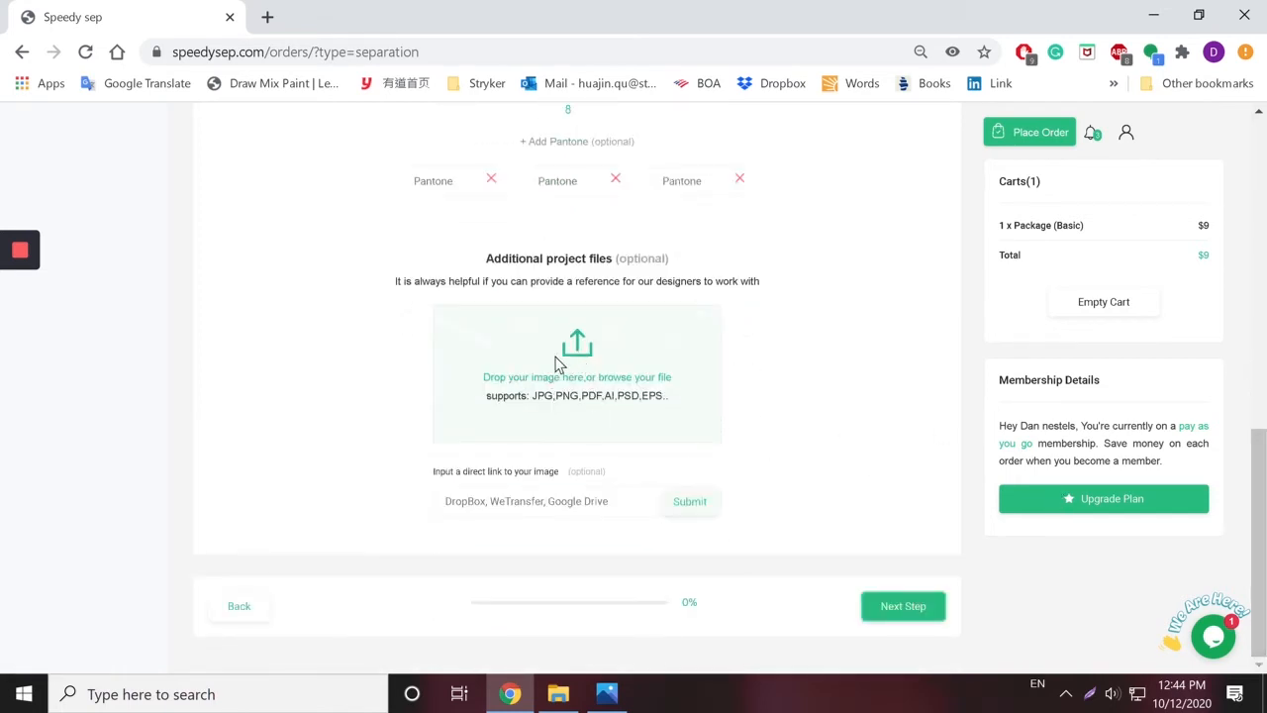
Upload Screenshot_1.png as a reference file and continue to Step 2
left_click(576, 373)
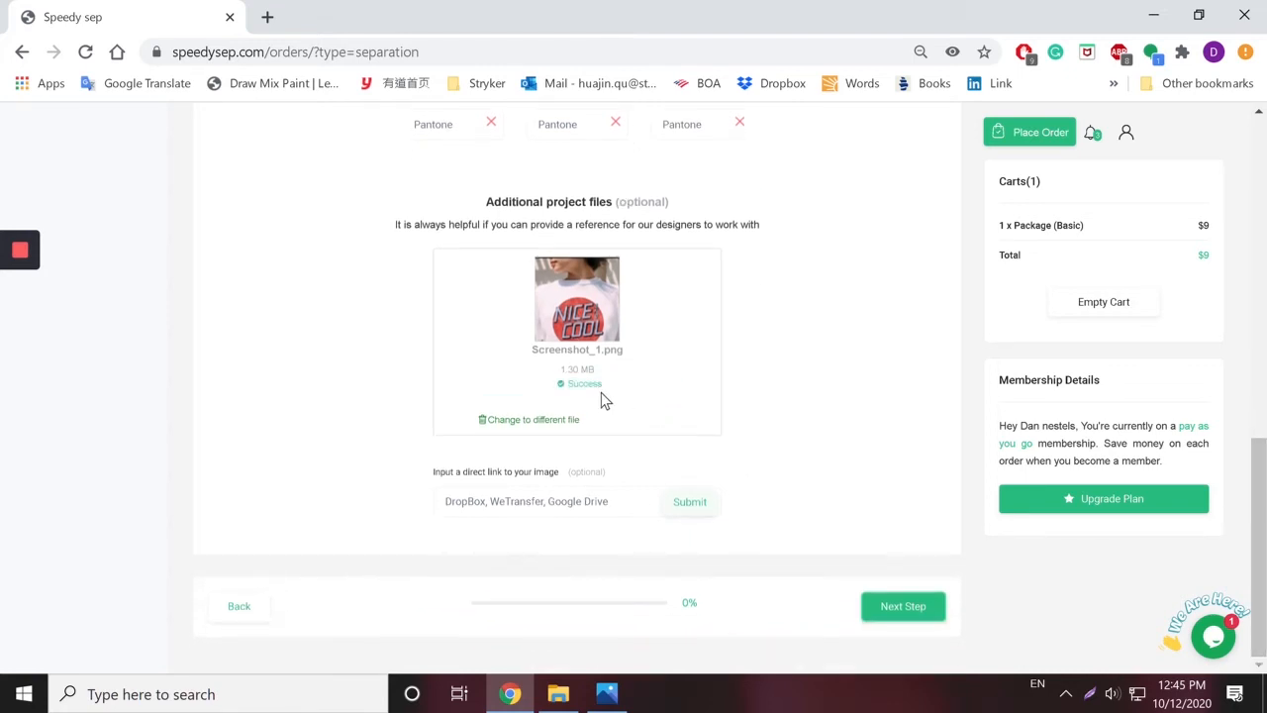
mouse_move(903, 605)
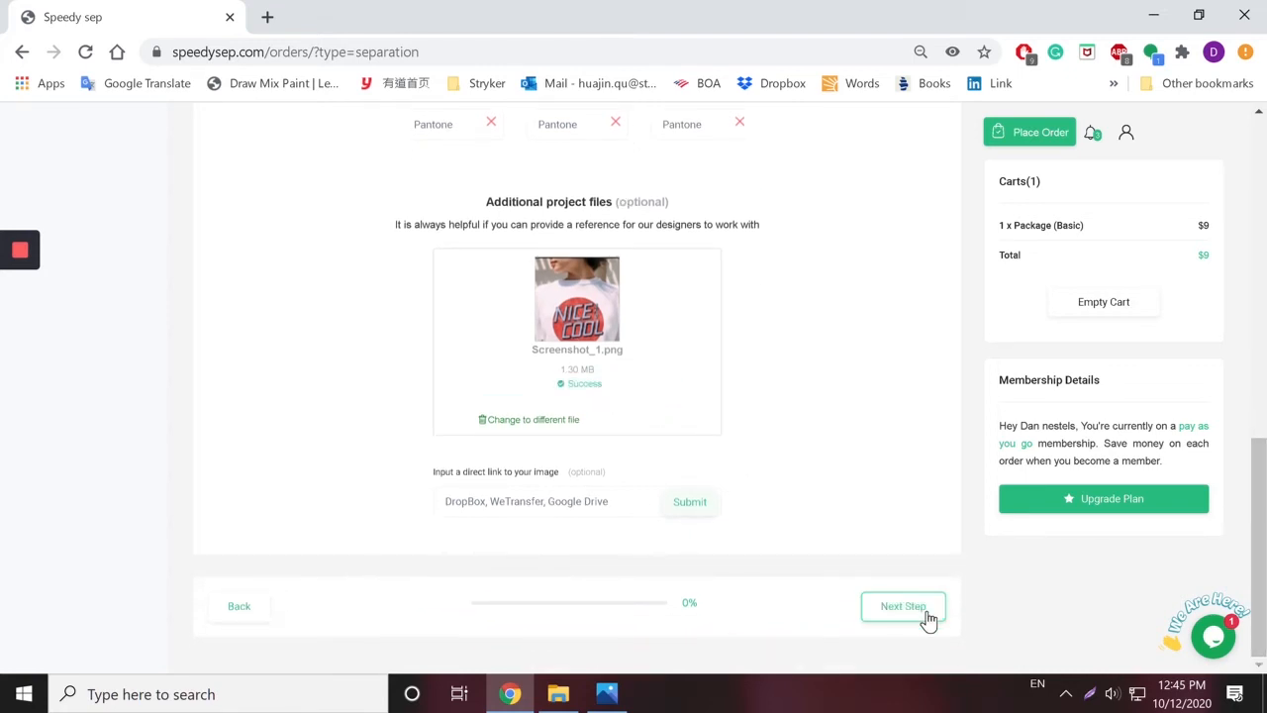
left_click(903, 606)
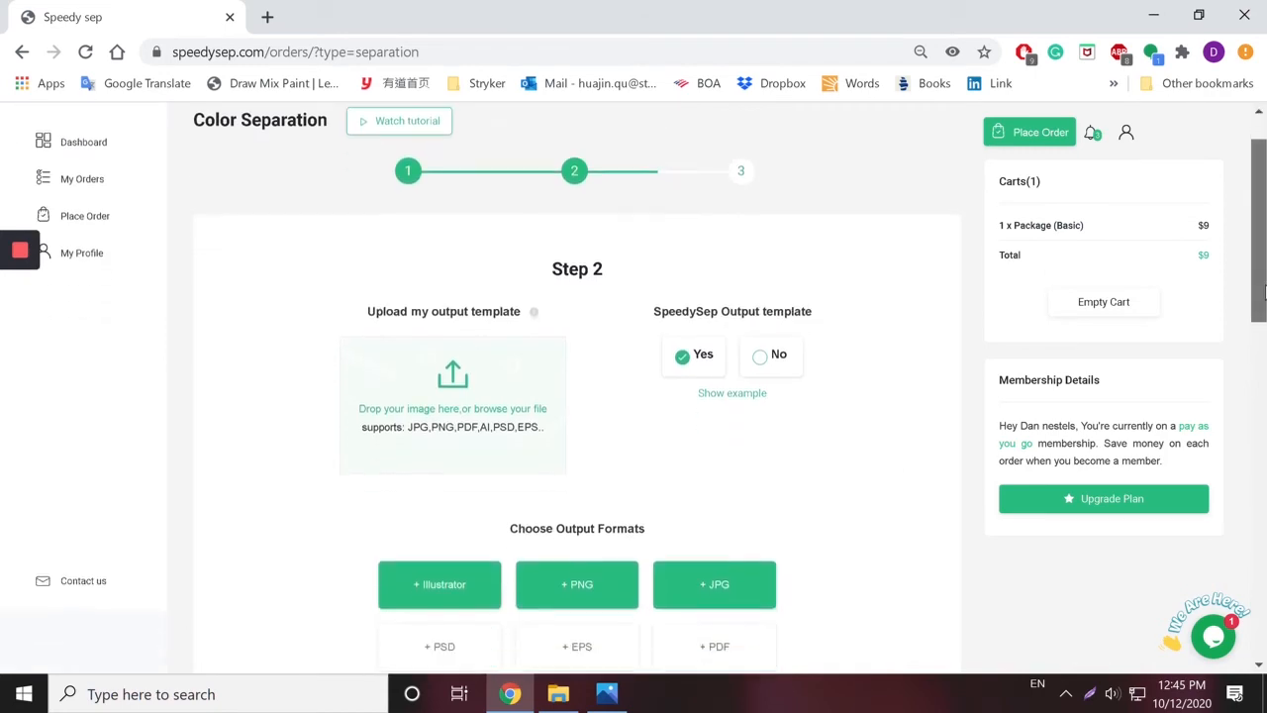
scroll("down", 3)
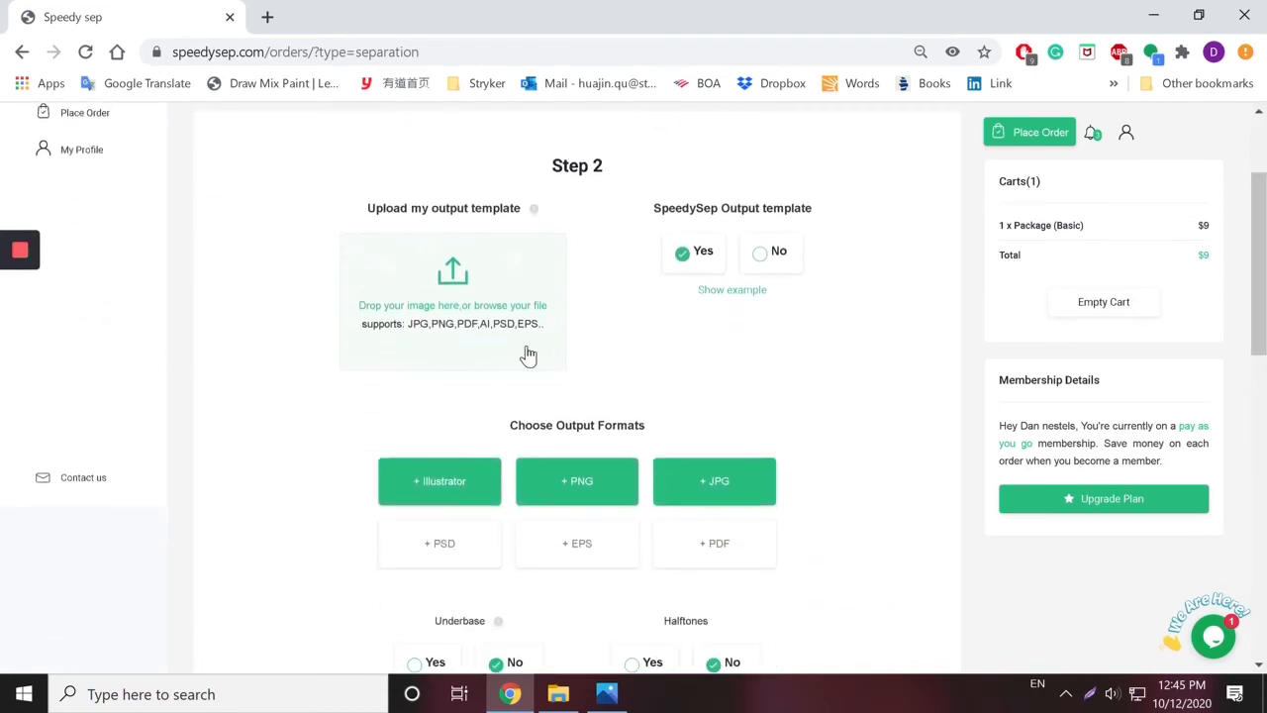
mouse_move(406, 295)
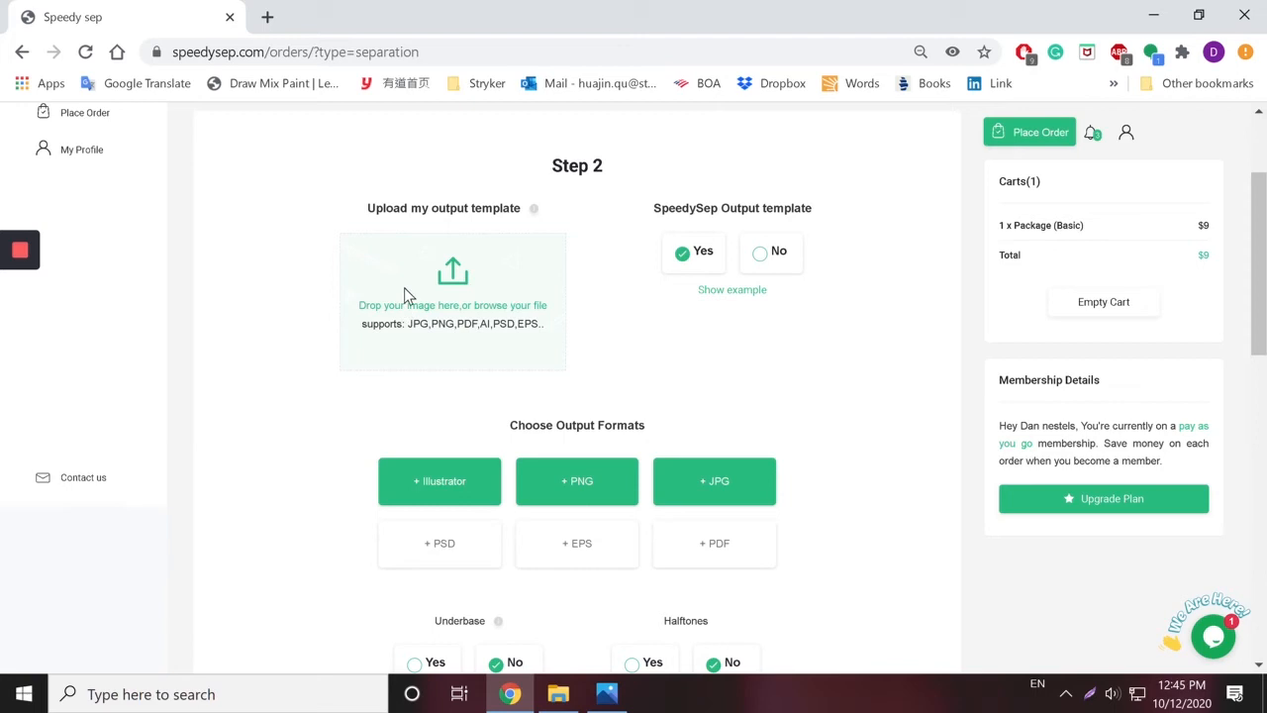
mouse_move(479, 289)
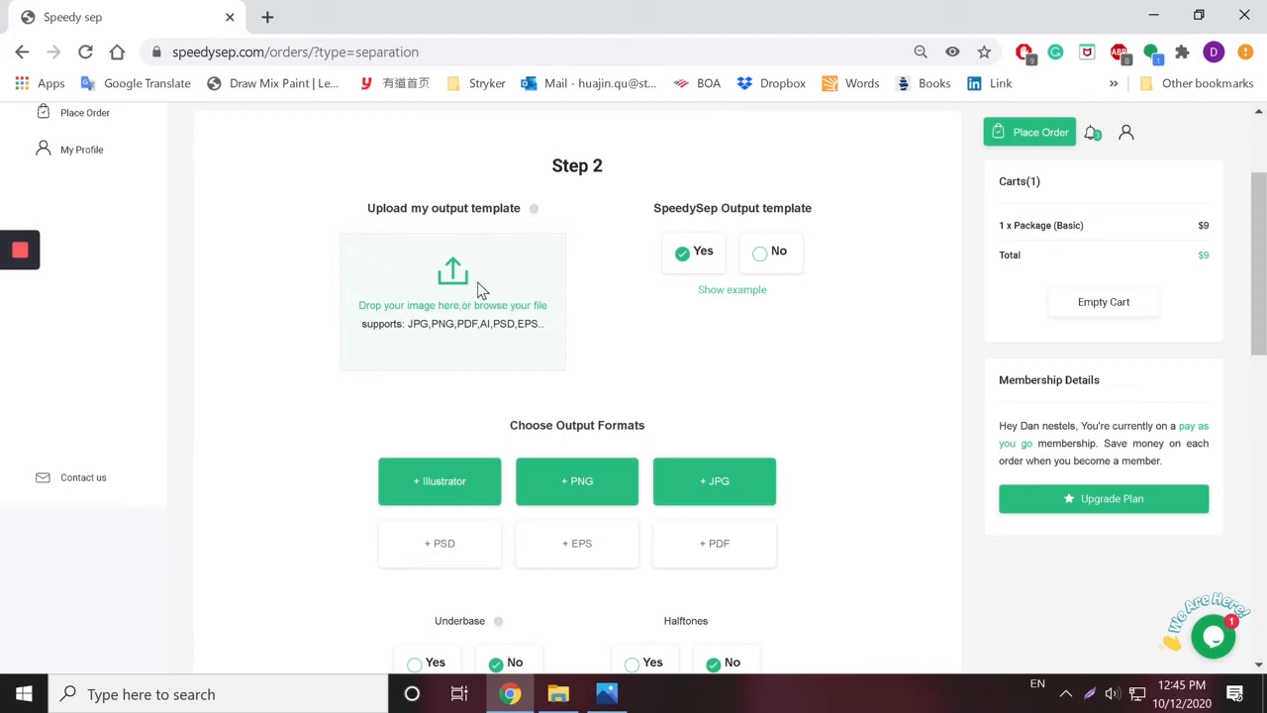
left_click(732, 289)
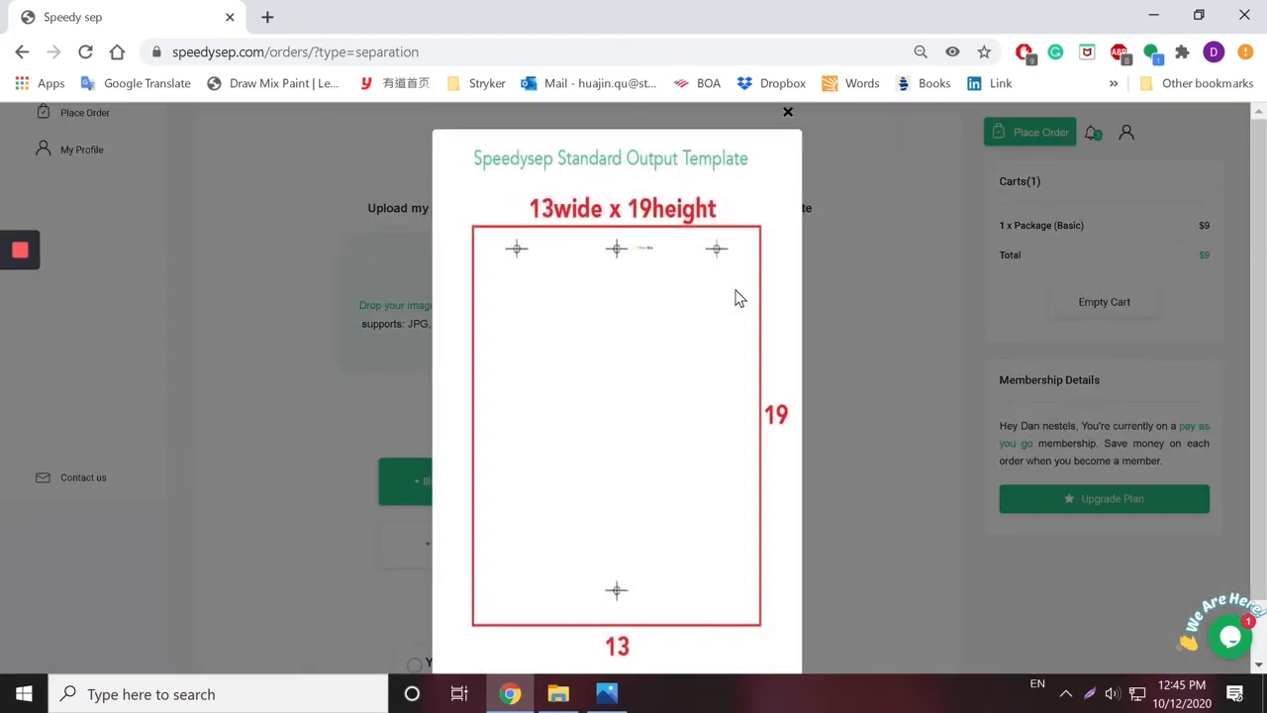
left_click(788, 111)
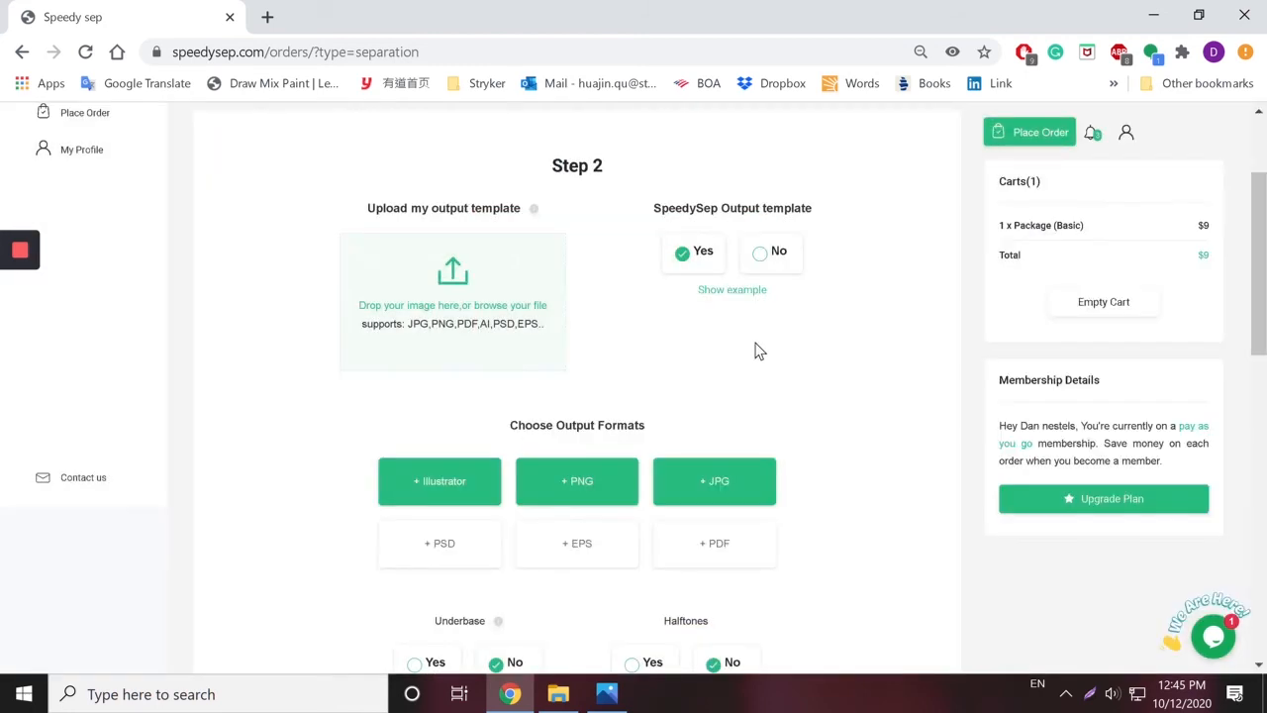
scroll("down", 3)
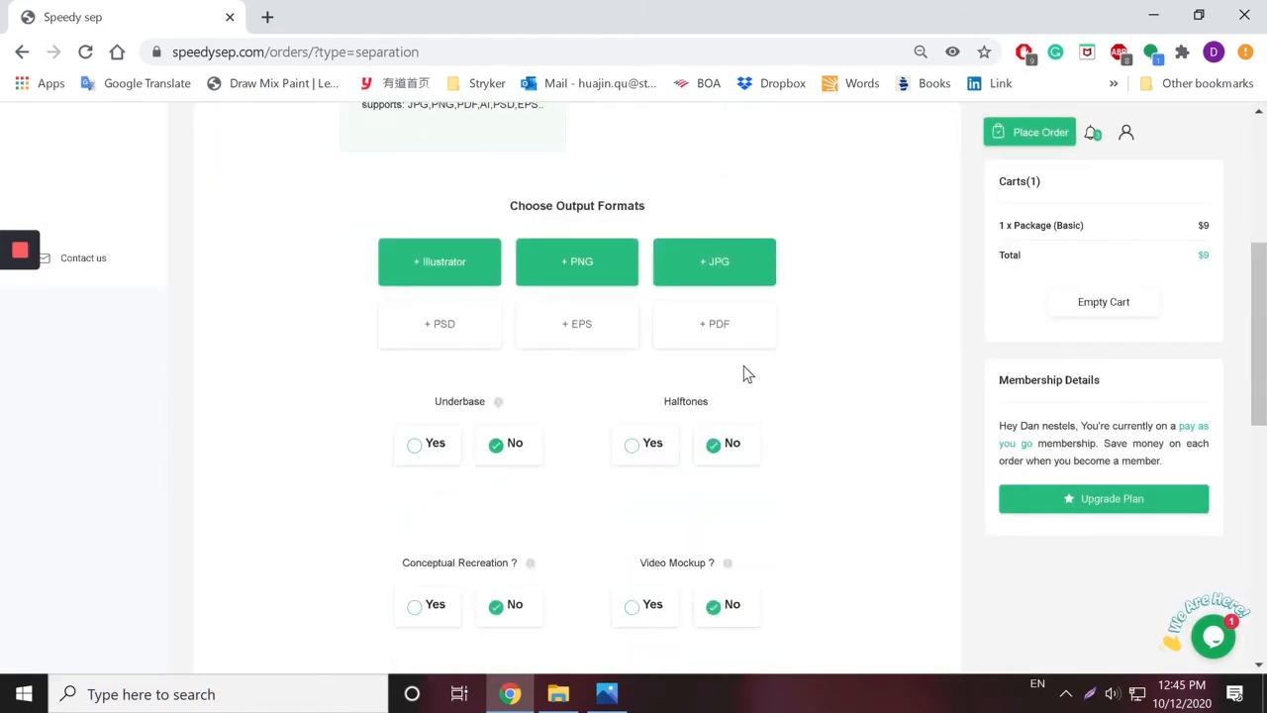
mouse_move(584, 369)
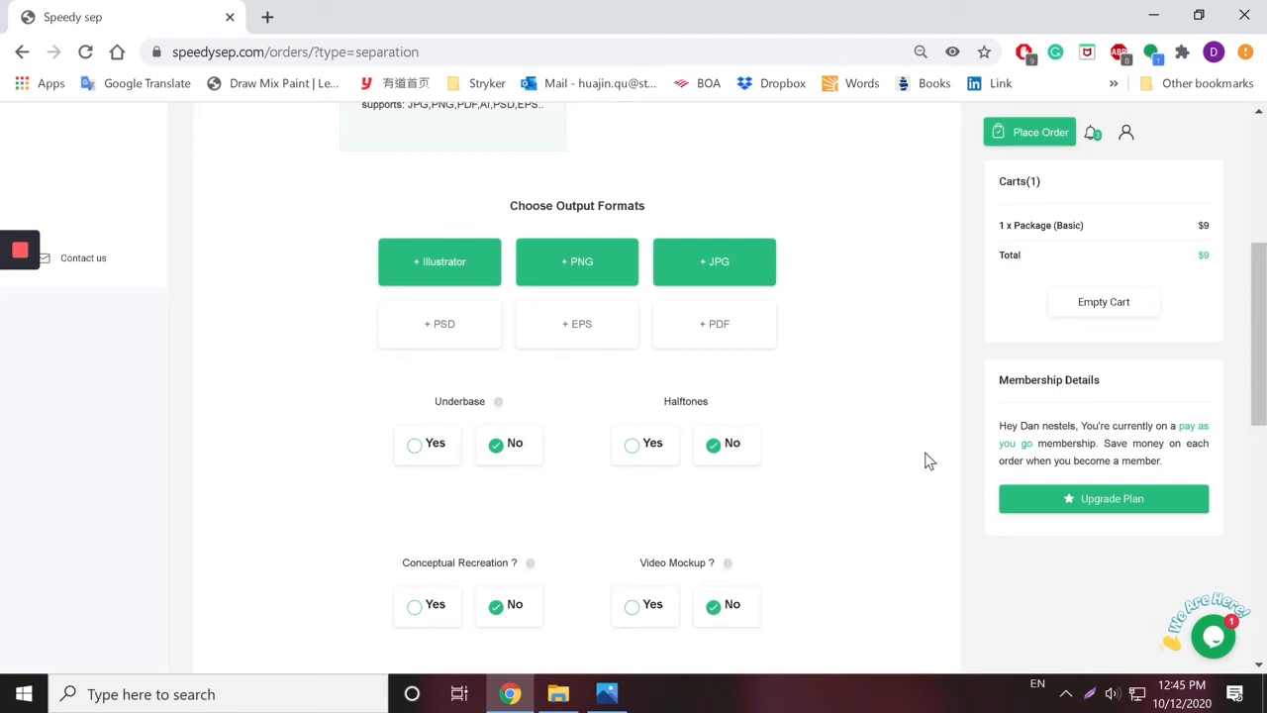
Select Yes under Halftones, adding the $5 Halftones item for a $14 cart total
scroll("down", 3)
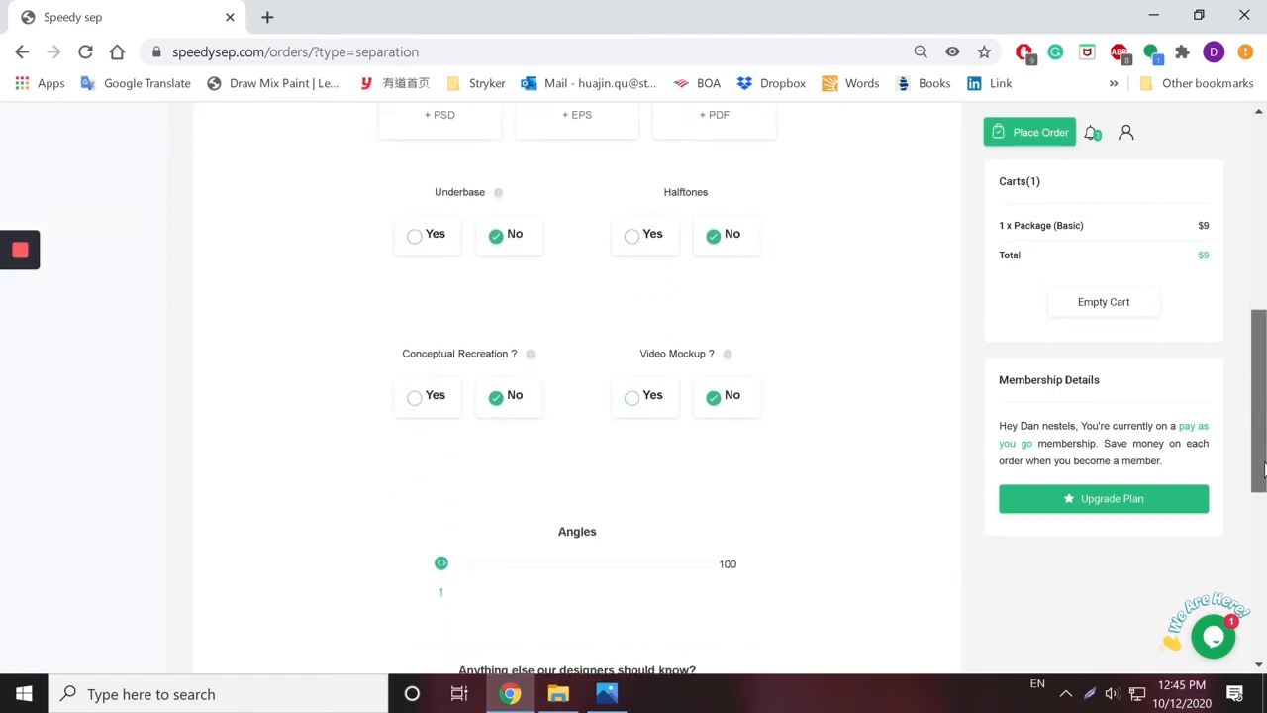
left_click(631, 234)
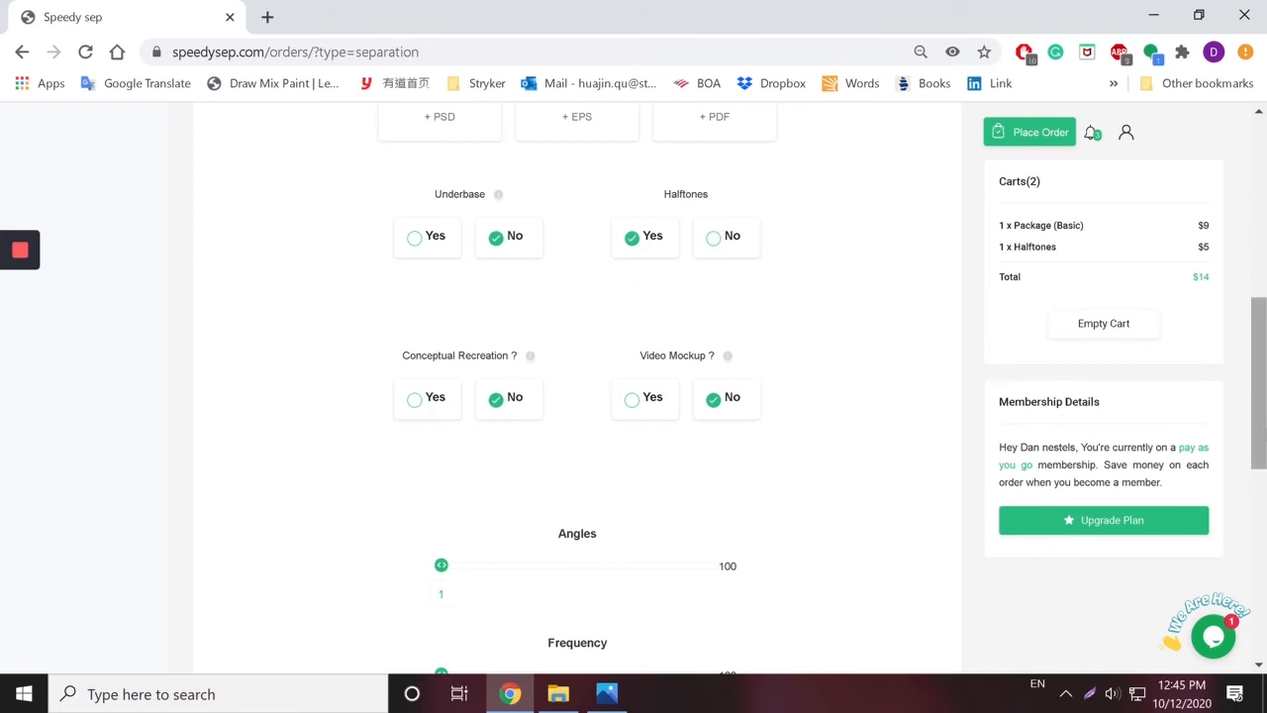
scroll("down", 3)
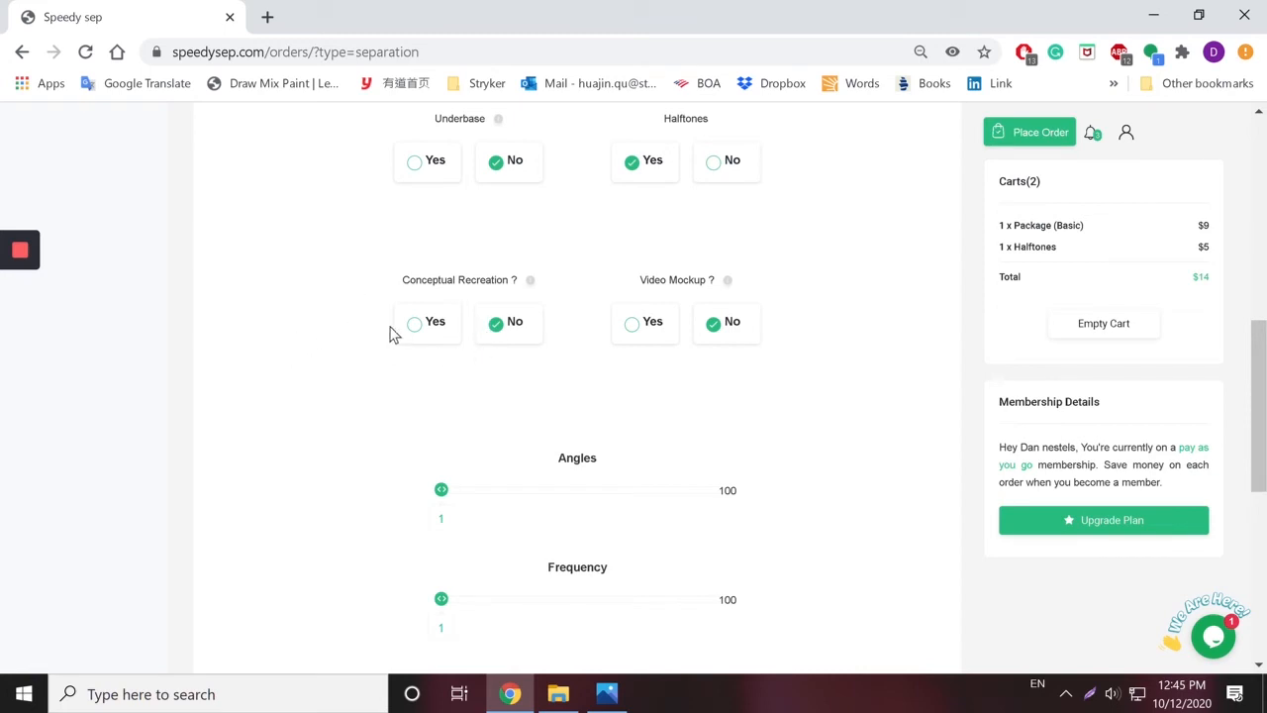
mouse_move(434, 328)
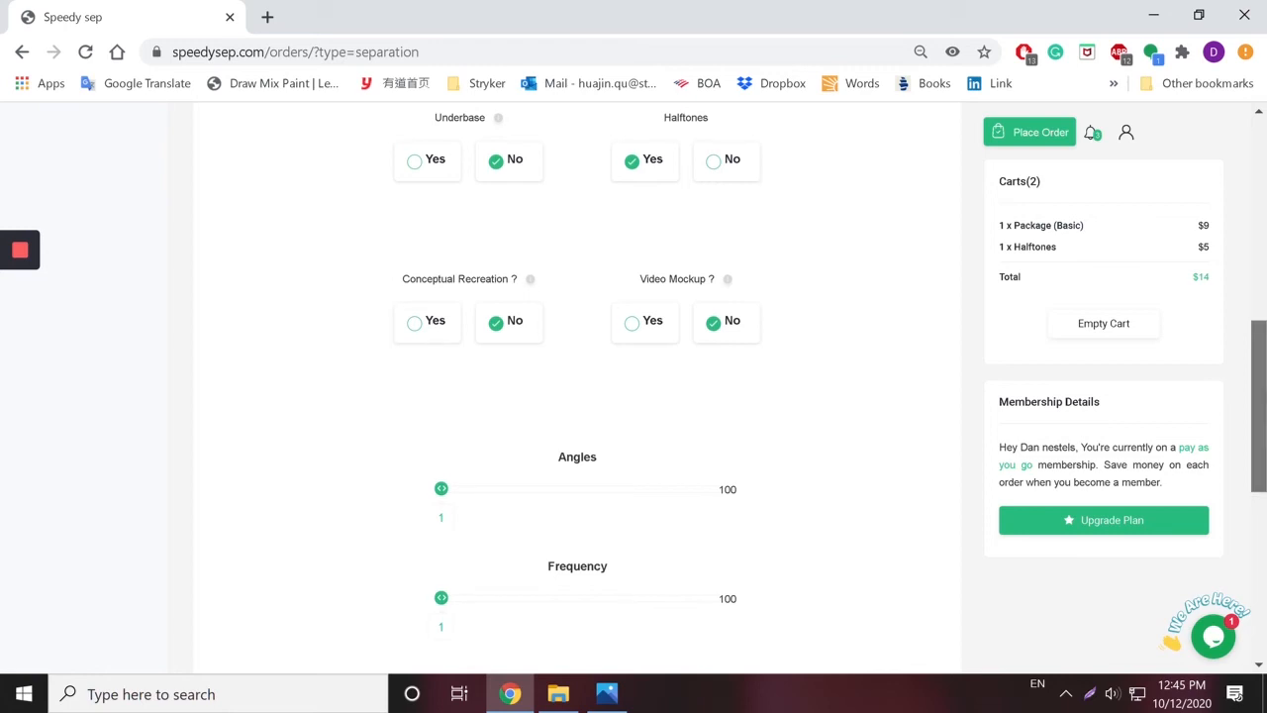
scroll("down", 3)
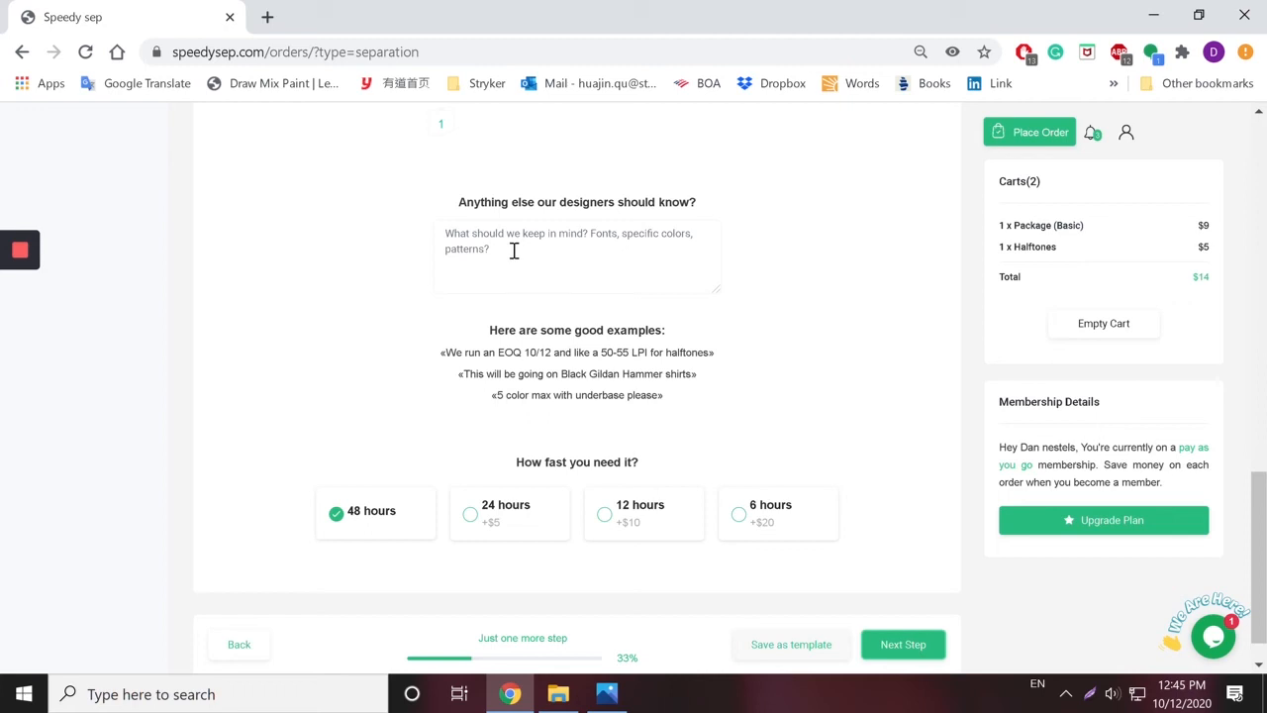
mouse_move(444, 598)
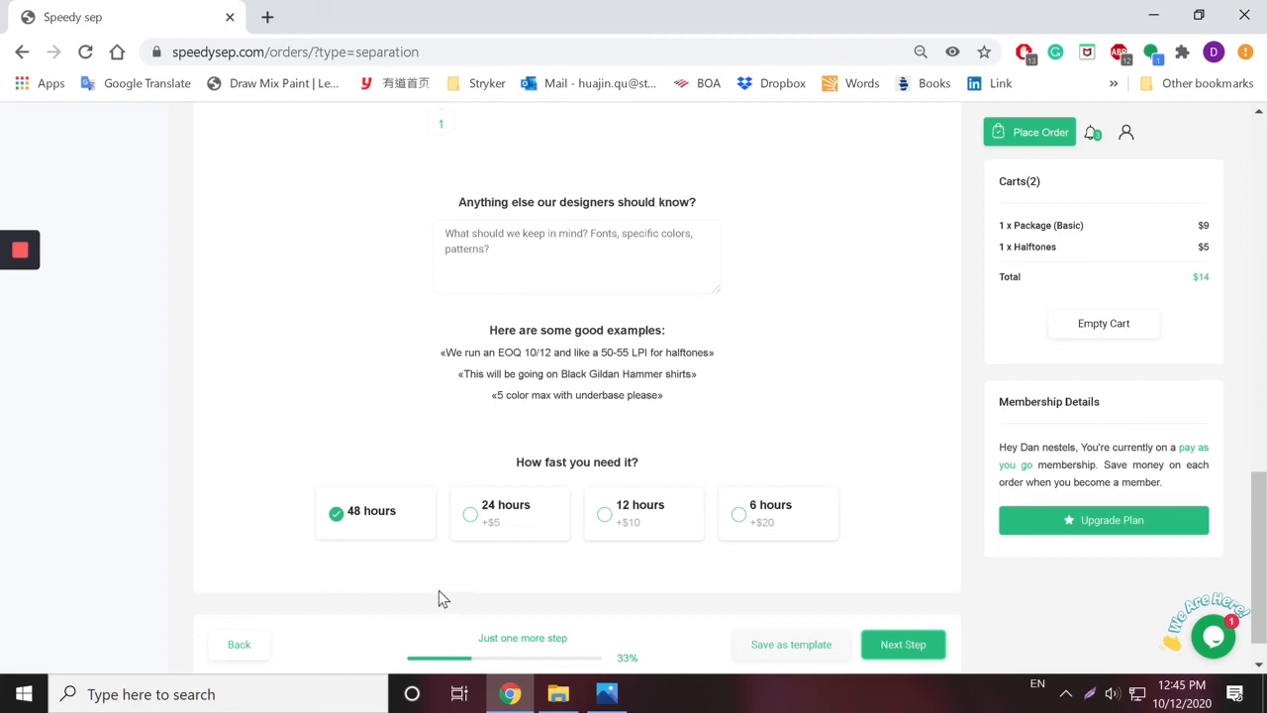
Choose 24-hour turnaround ($5 extra fast delivery, $19 total) and continue to Step 3
left_click(471, 512)
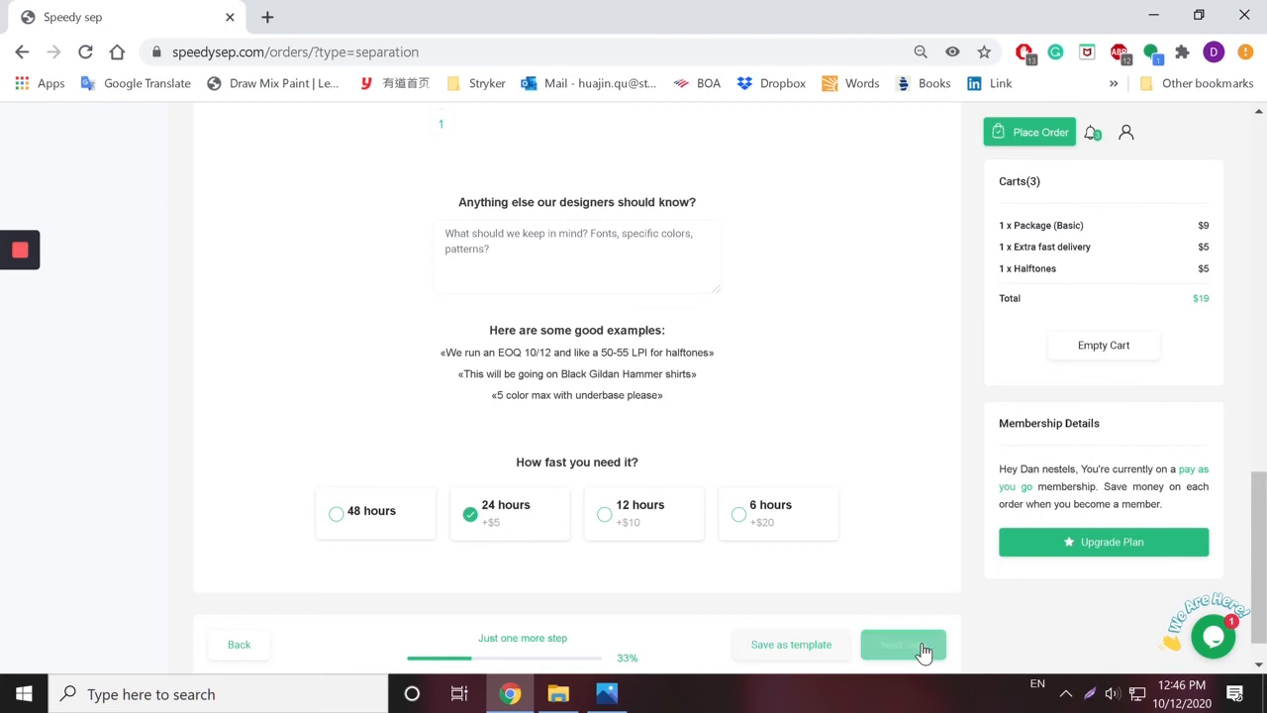
left_click(903, 646)
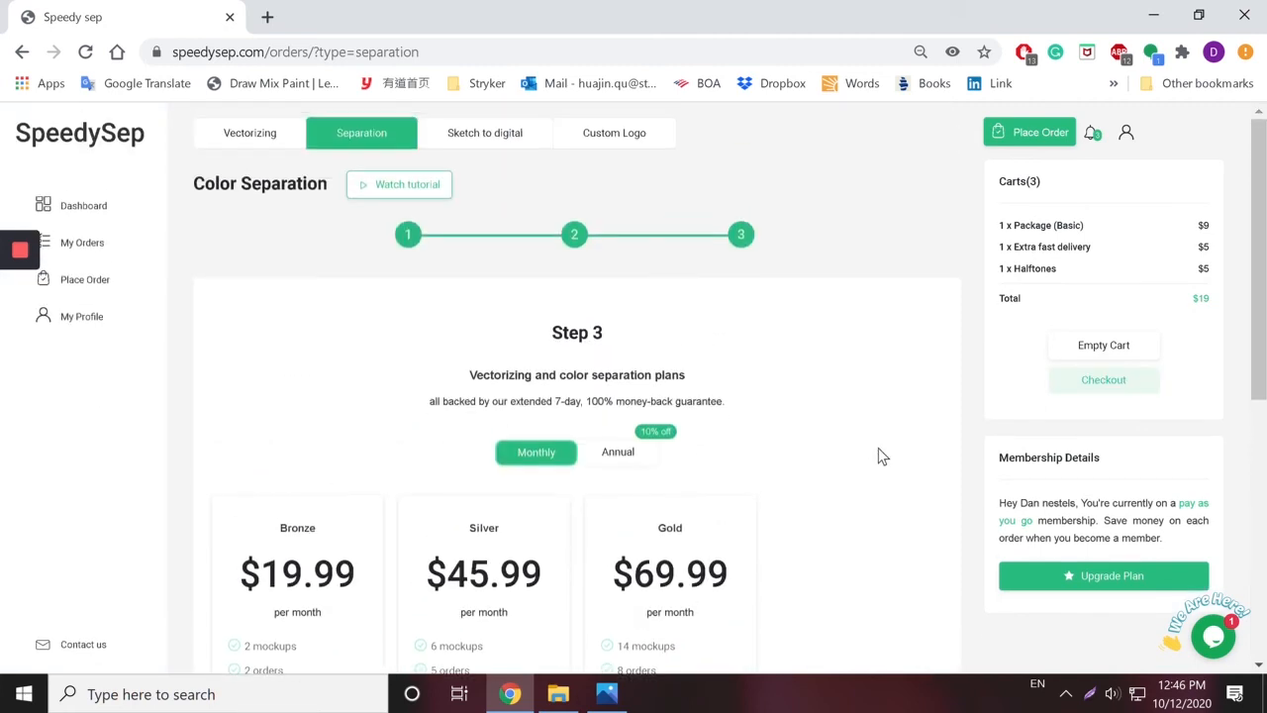
Review the Bronze, Silver and Gold plans, then bring up the live chat form
scroll("down", 3)
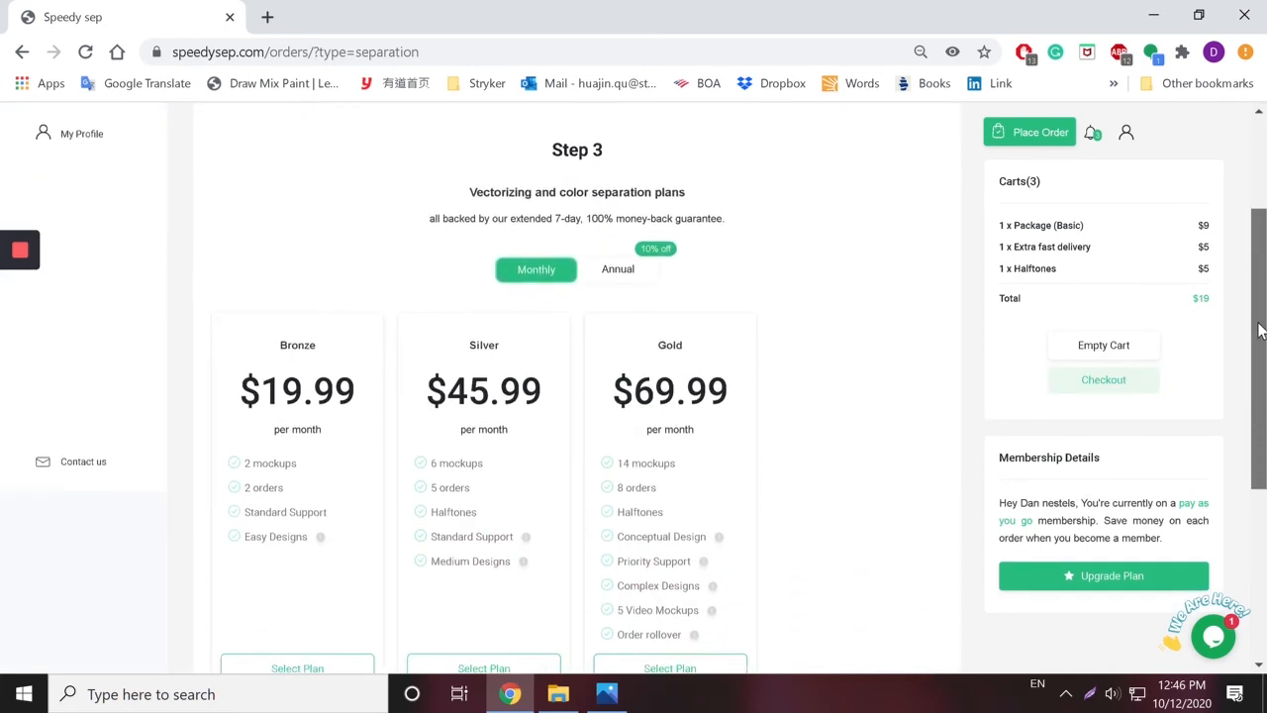
scroll("down", 3)
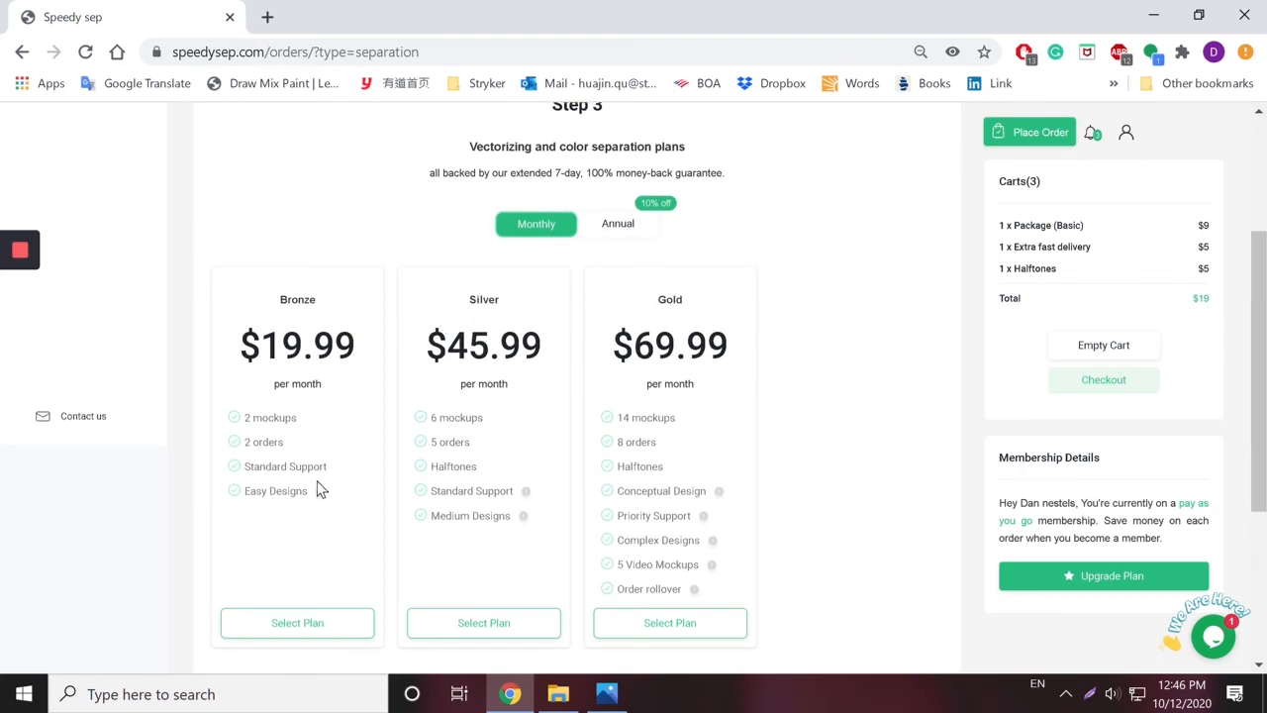
mouse_move(828, 499)
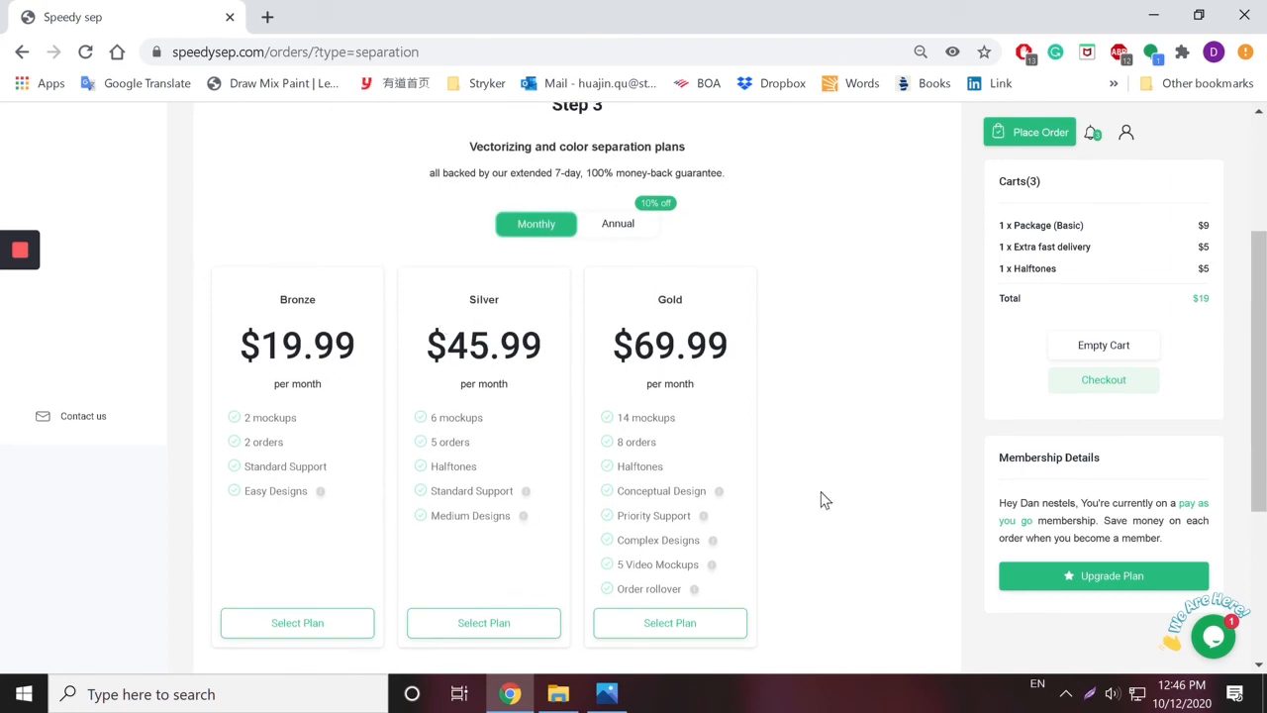
scroll("down", 3)
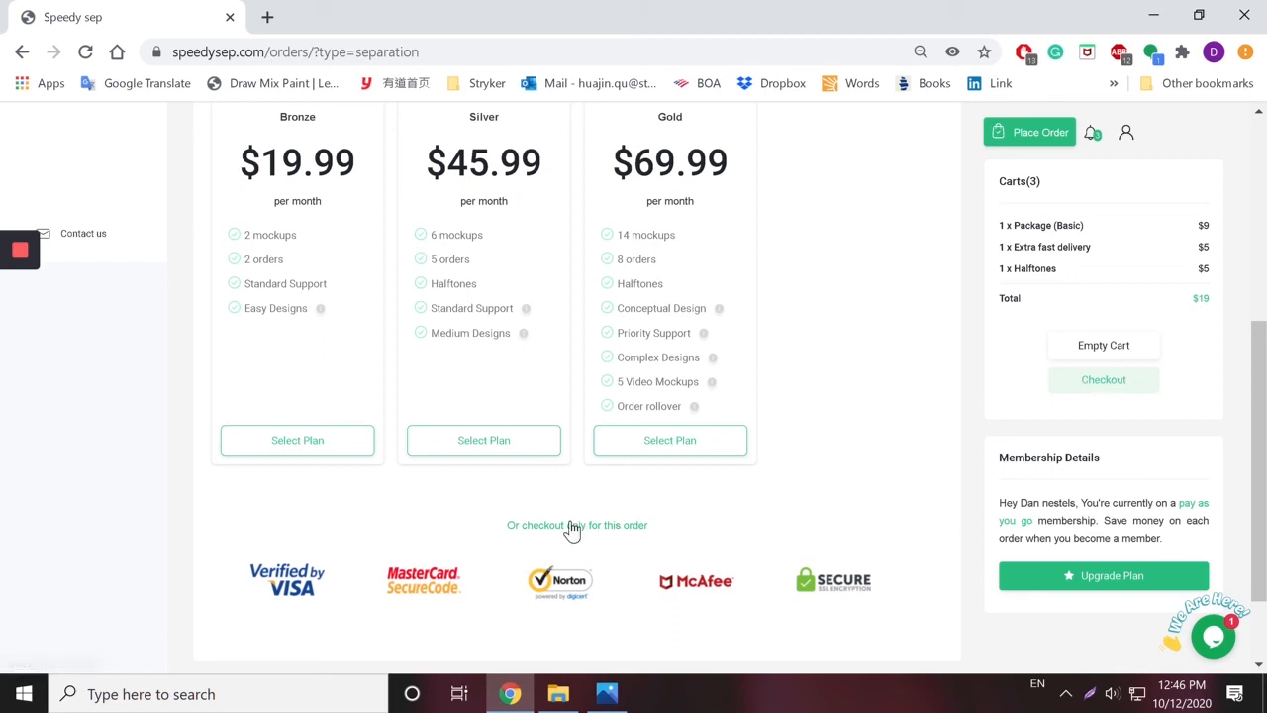
mouse_move(1134, 418)
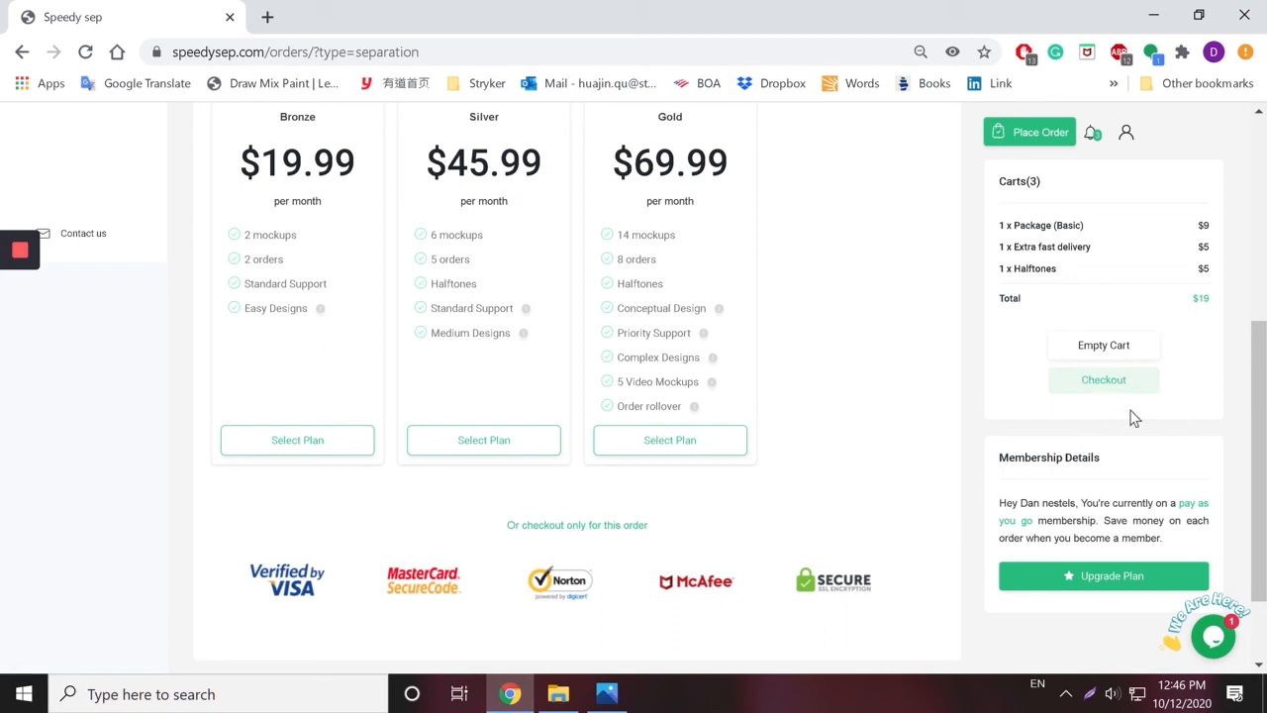
mouse_move(1103, 380)
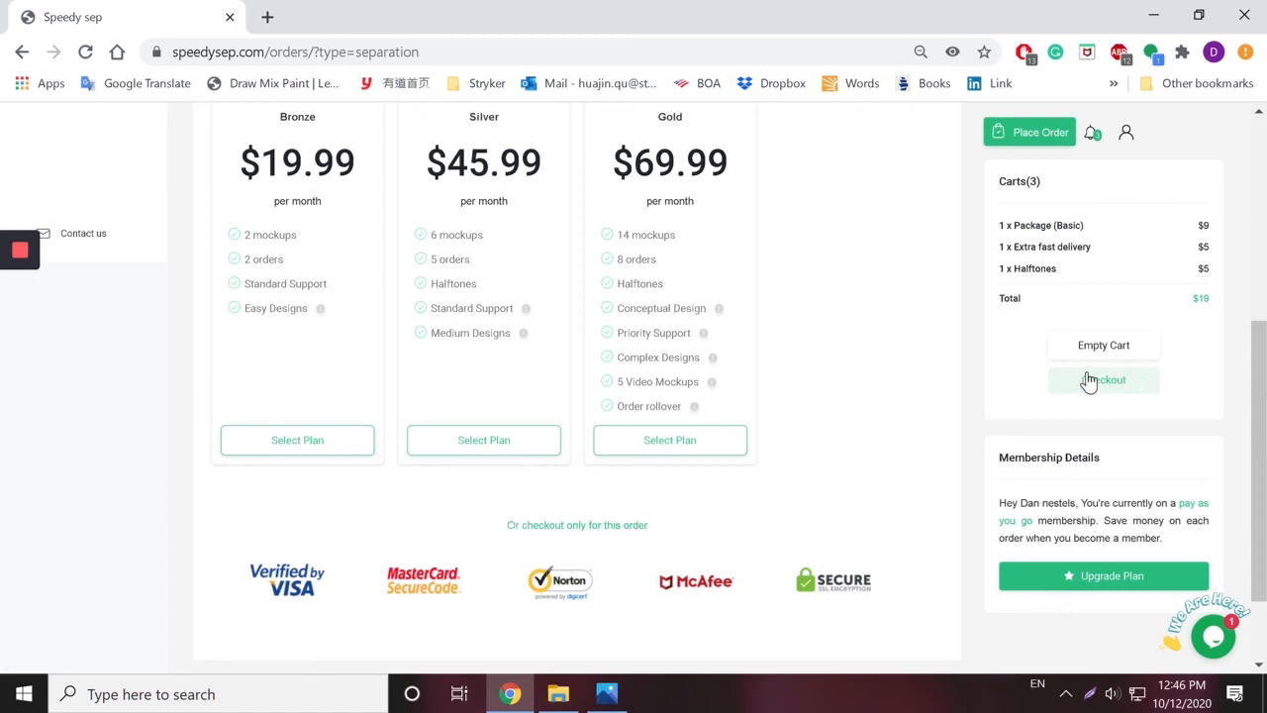
mouse_move(872, 527)
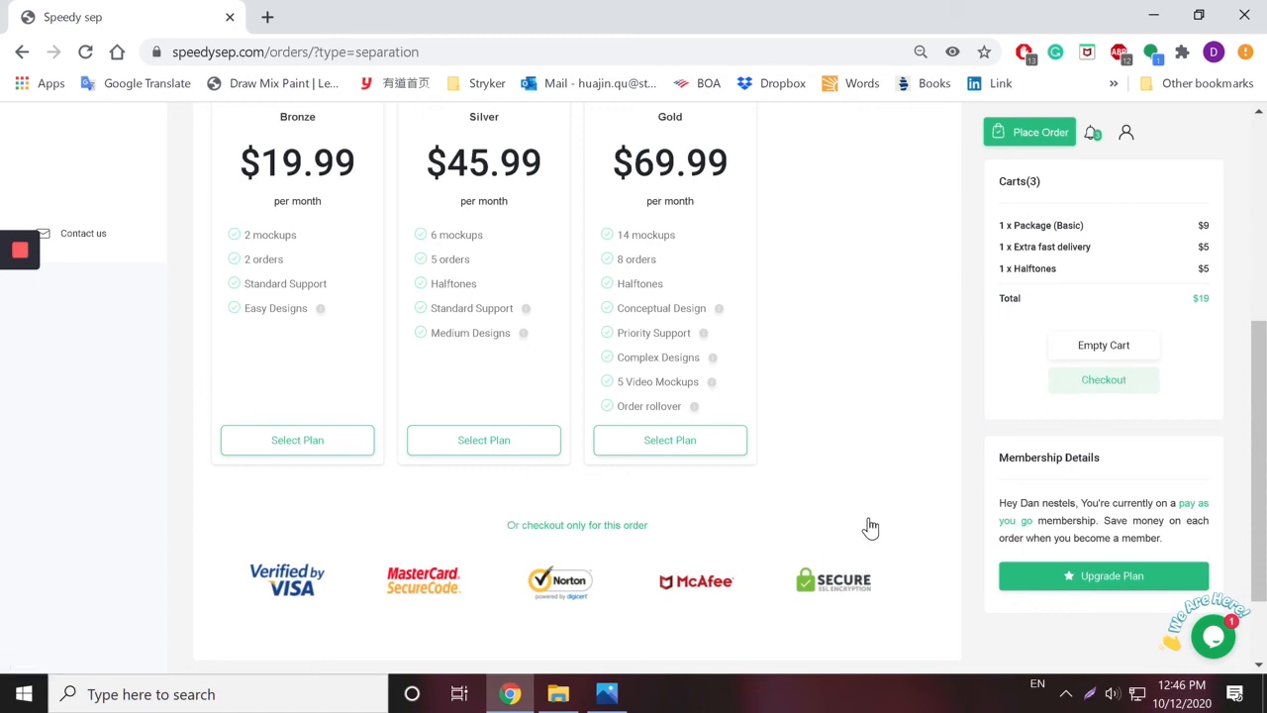
mouse_move(861, 519)
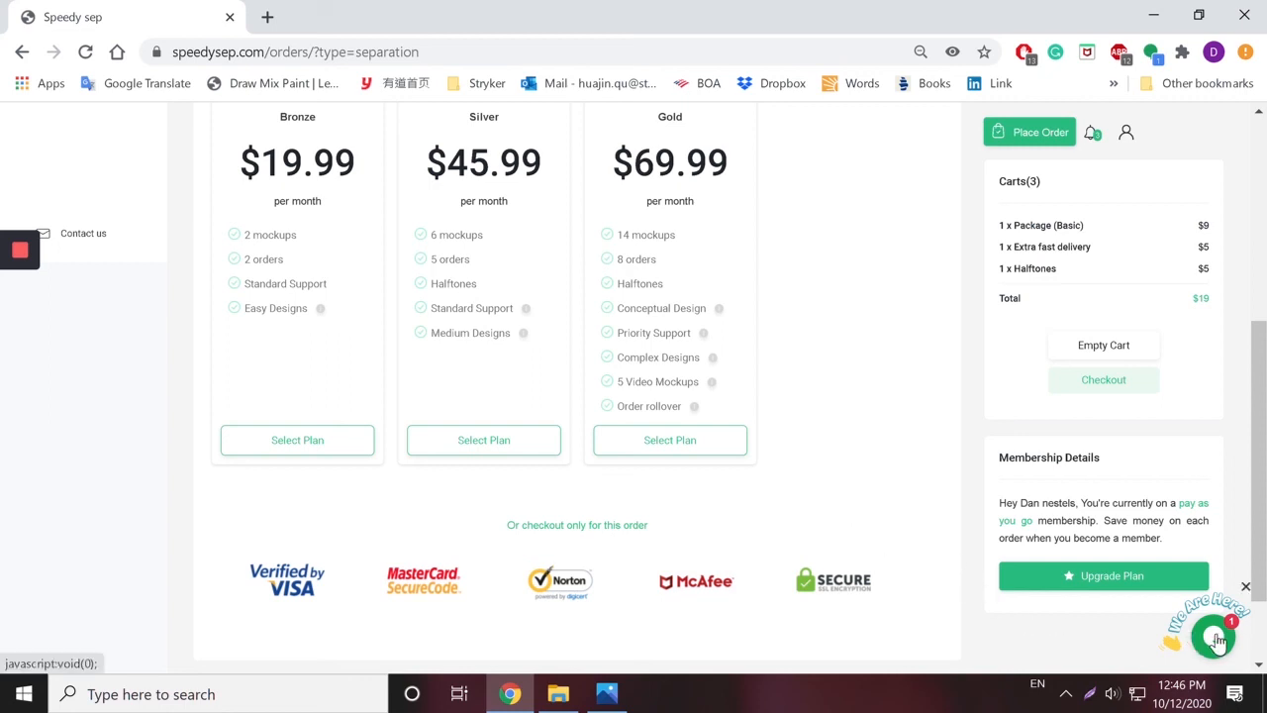
left_click(1216, 638)
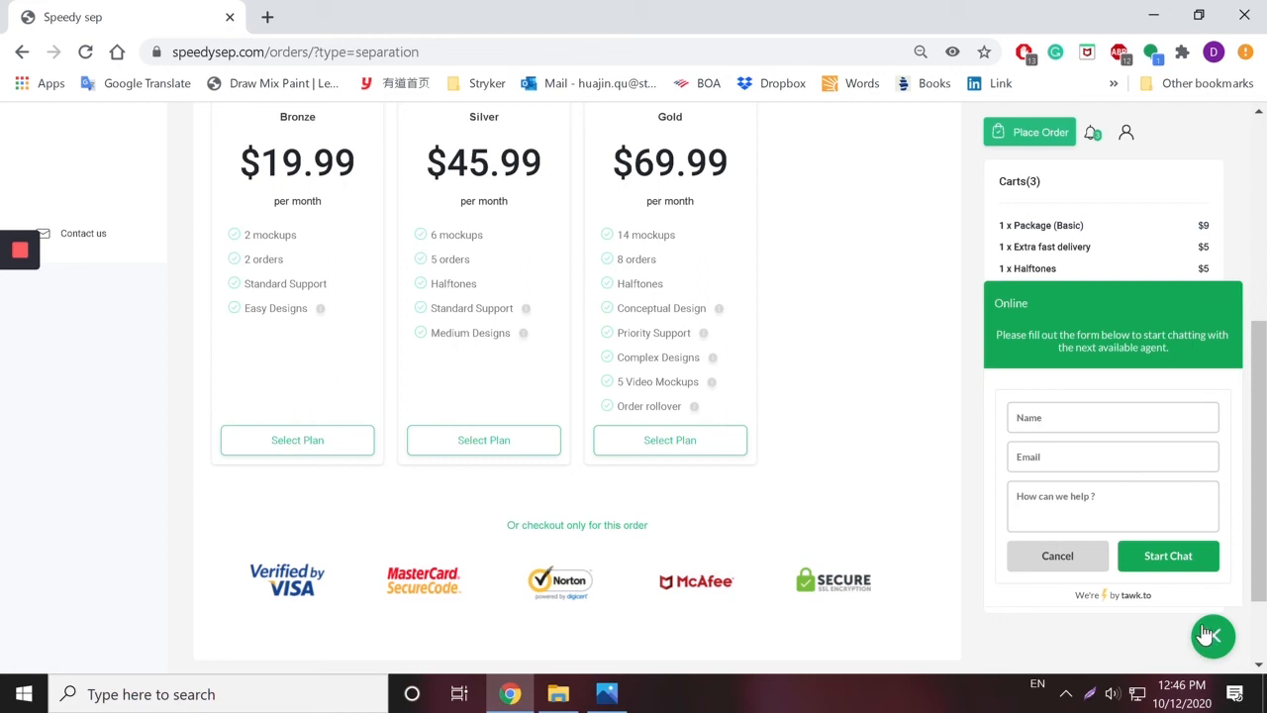